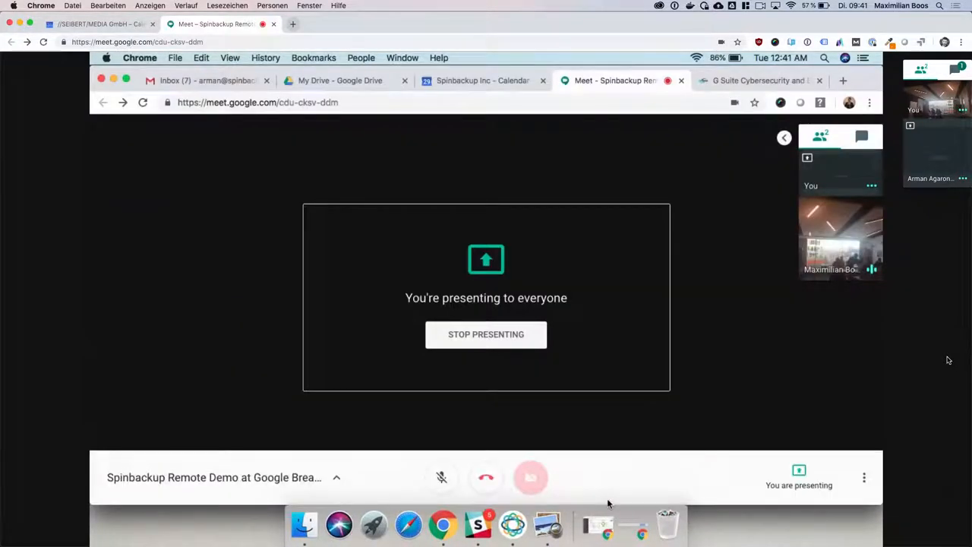
Focus the Spinbackup deck in Preview and advance to slide 3, 'Our Value'.
click(547, 523)
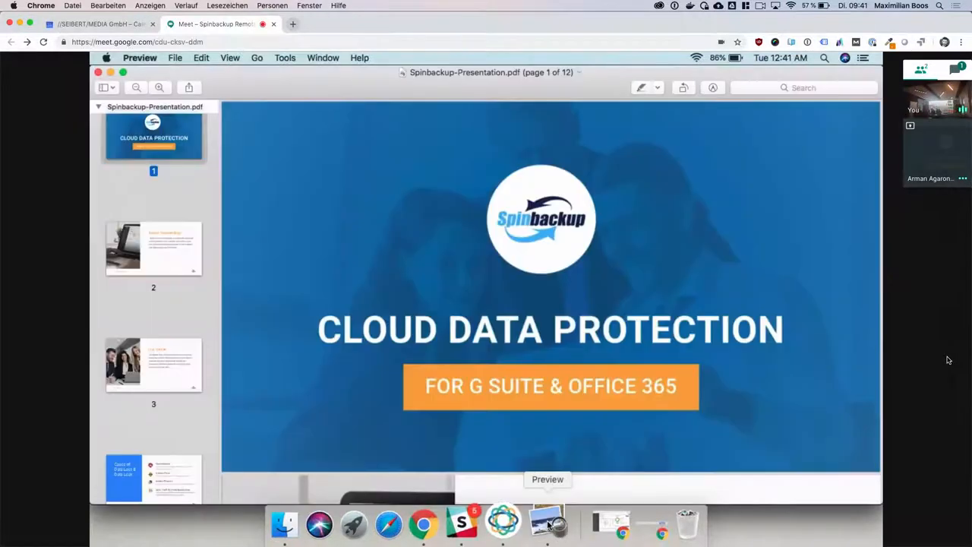
mouse_move(678, 263)
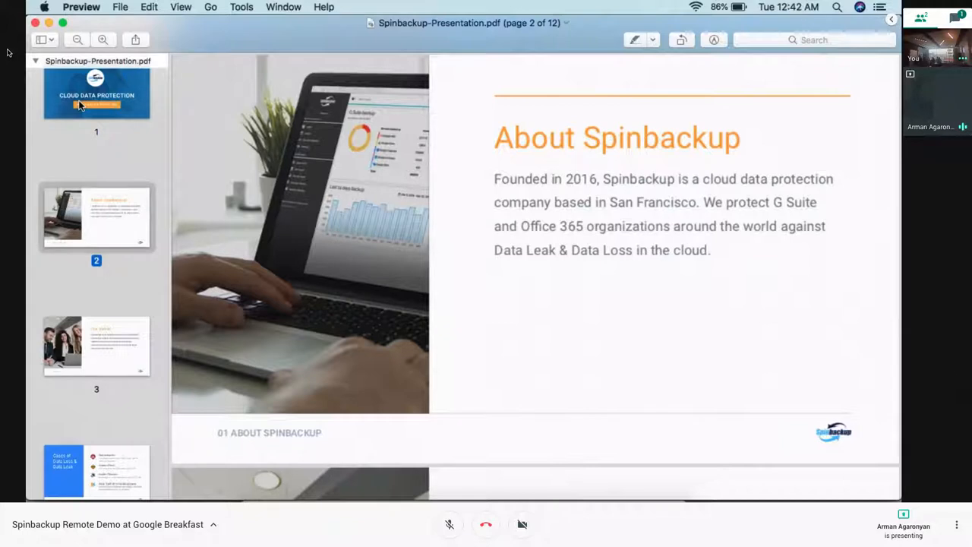
click(97, 346)
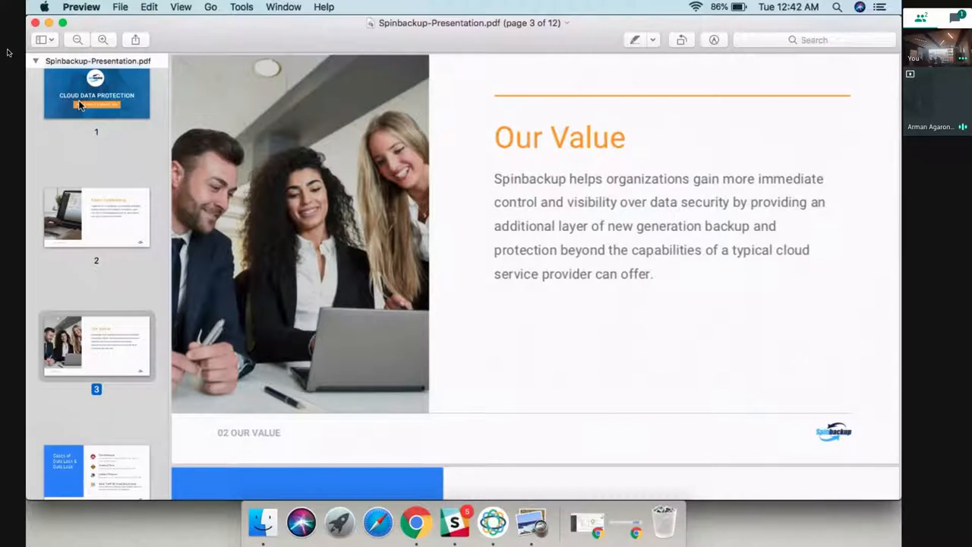
Advance through the Cases of Data Loss and Data Loss Protection slides to Data Leak Prevention.
click(97, 468)
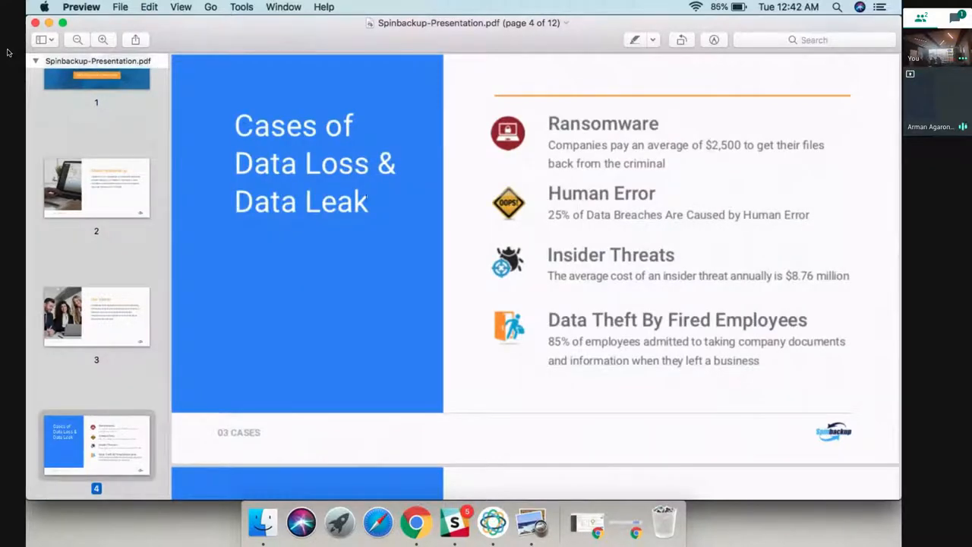
mouse_move(414, 131)
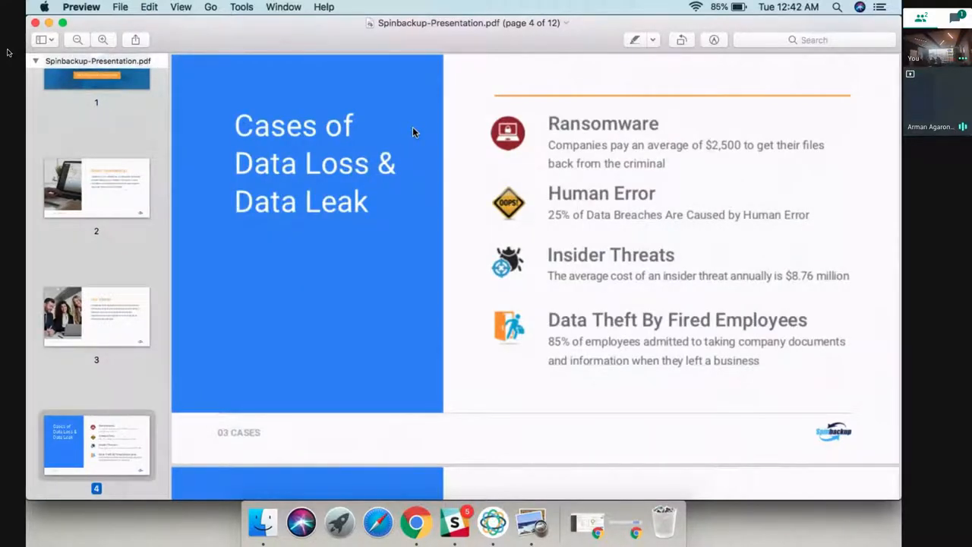
mouse_move(748, 98)
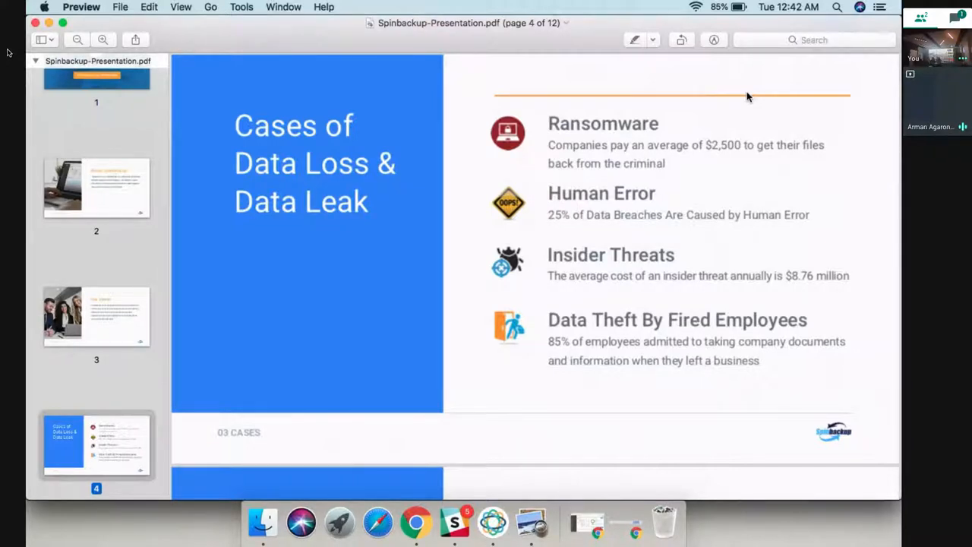
mouse_move(651, 332)
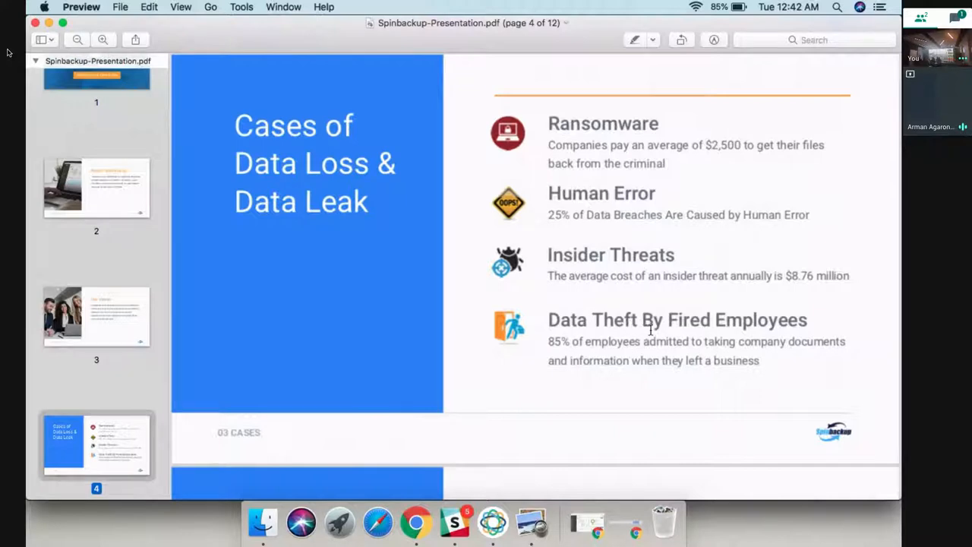
scroll(down, 3)
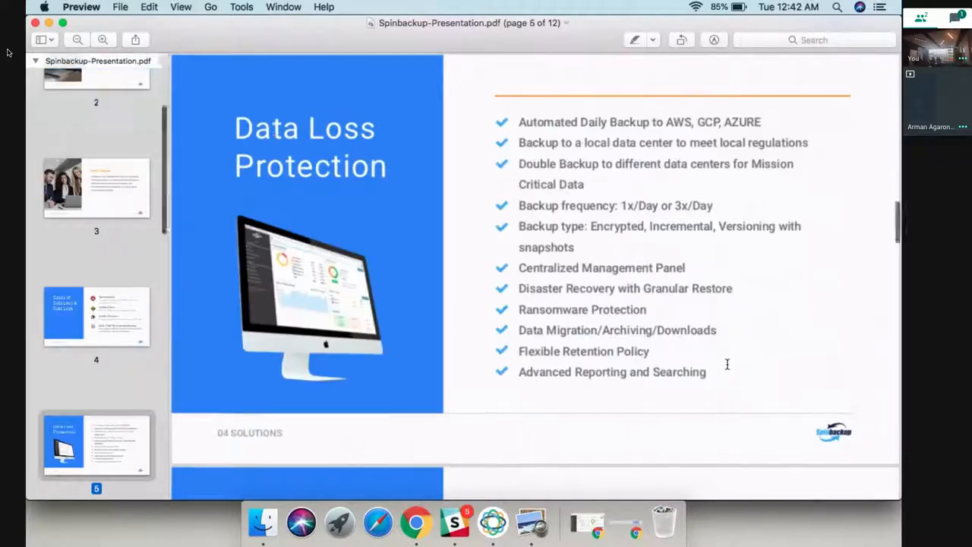
mouse_move(401, 231)
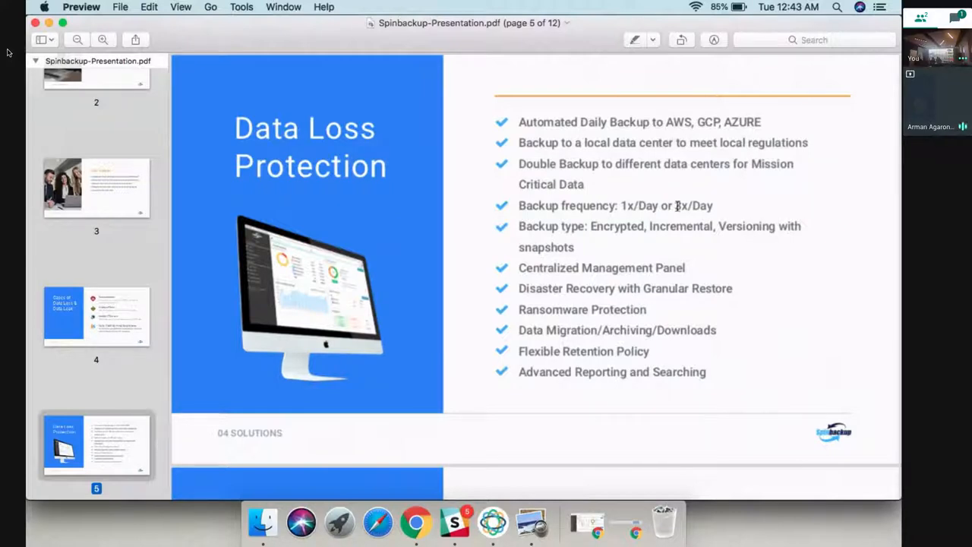
mouse_move(526, 289)
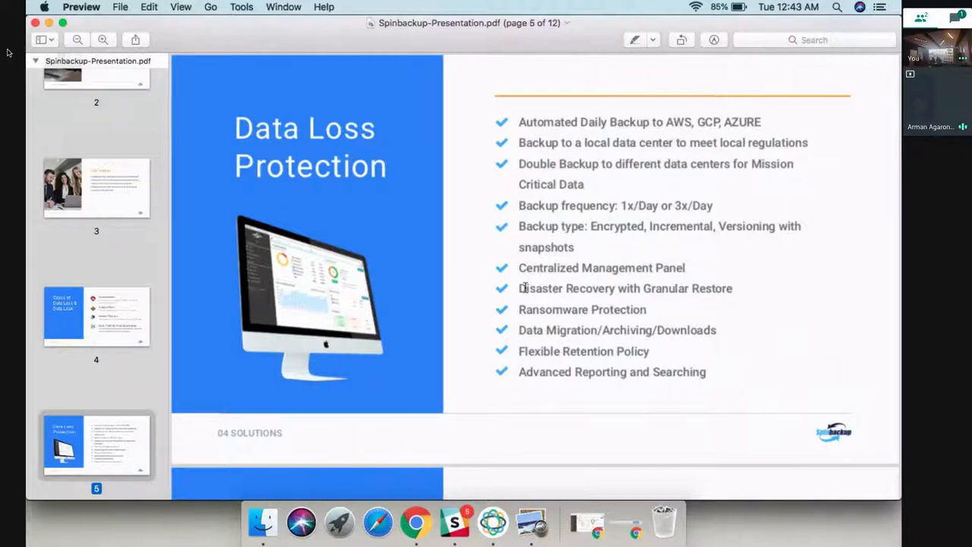
mouse_move(653, 243)
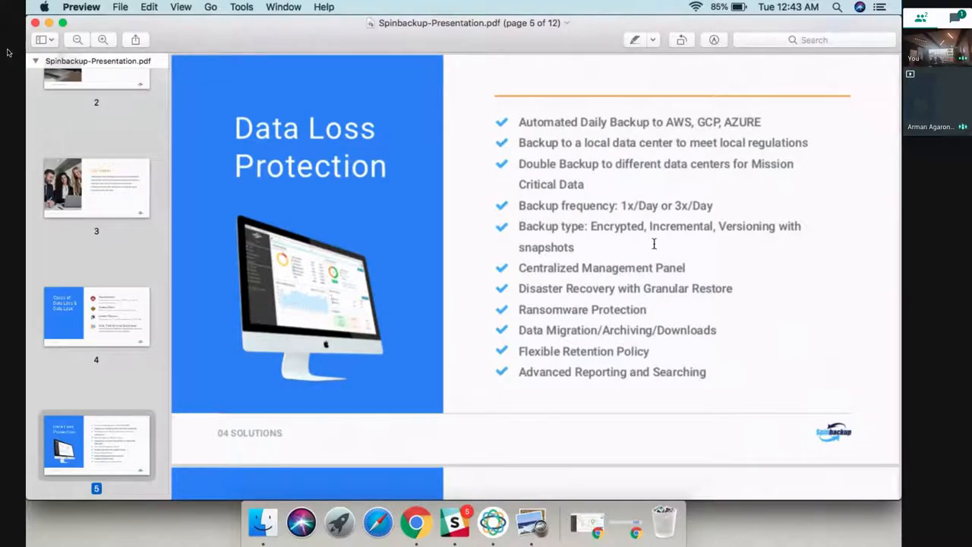
mouse_move(768, 246)
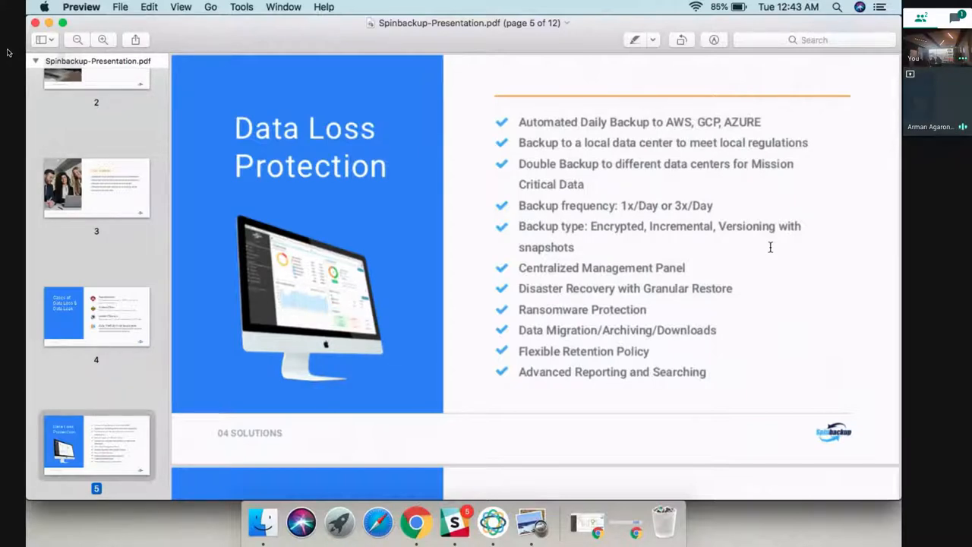
mouse_move(735, 277)
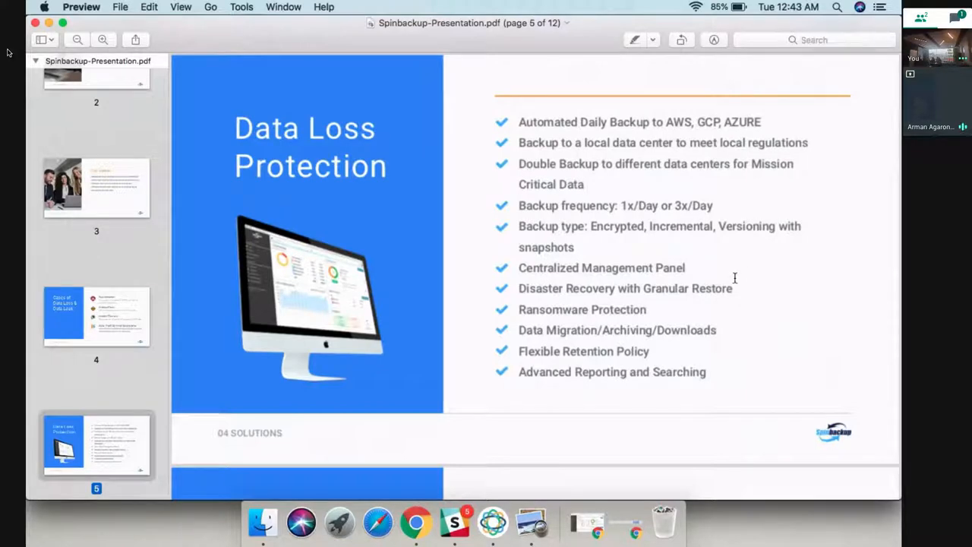
mouse_move(623, 311)
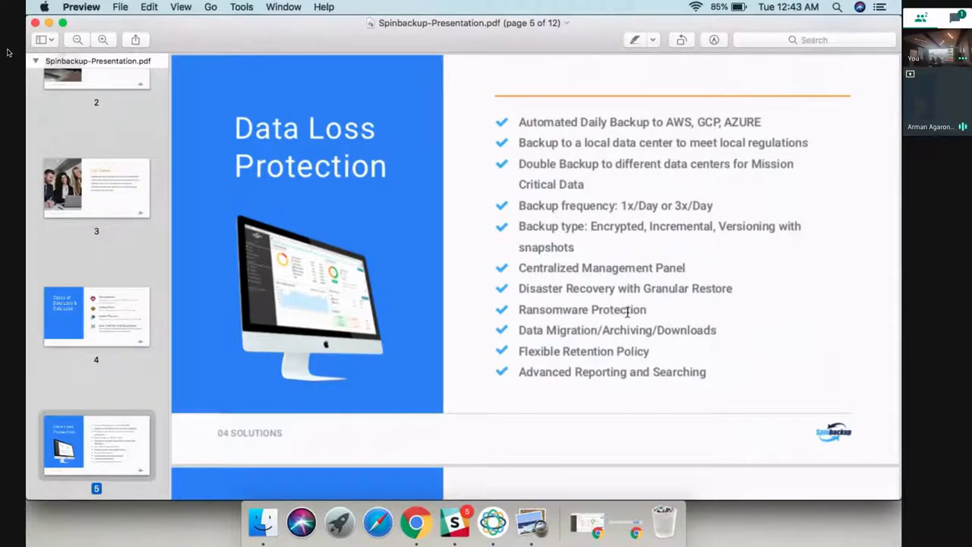
mouse_move(606, 363)
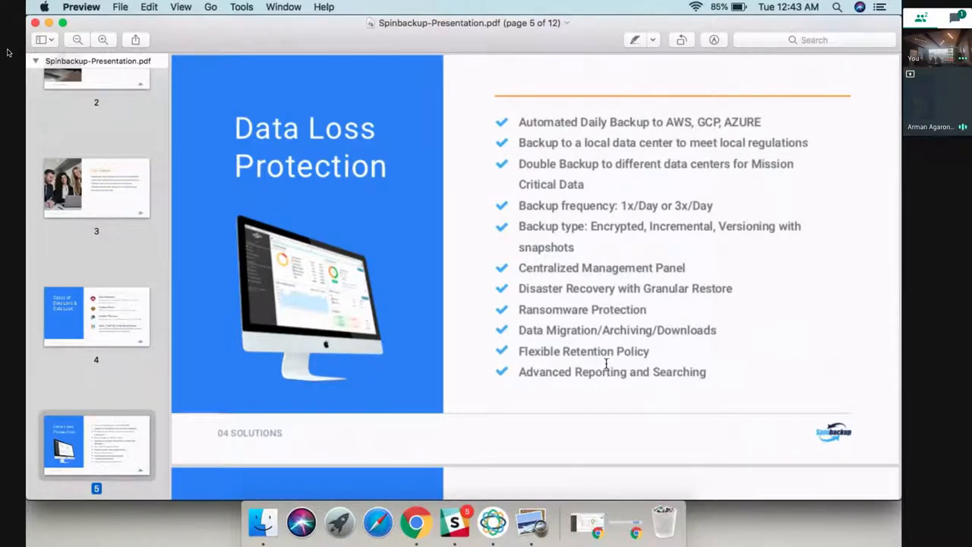
scroll(down, 3)
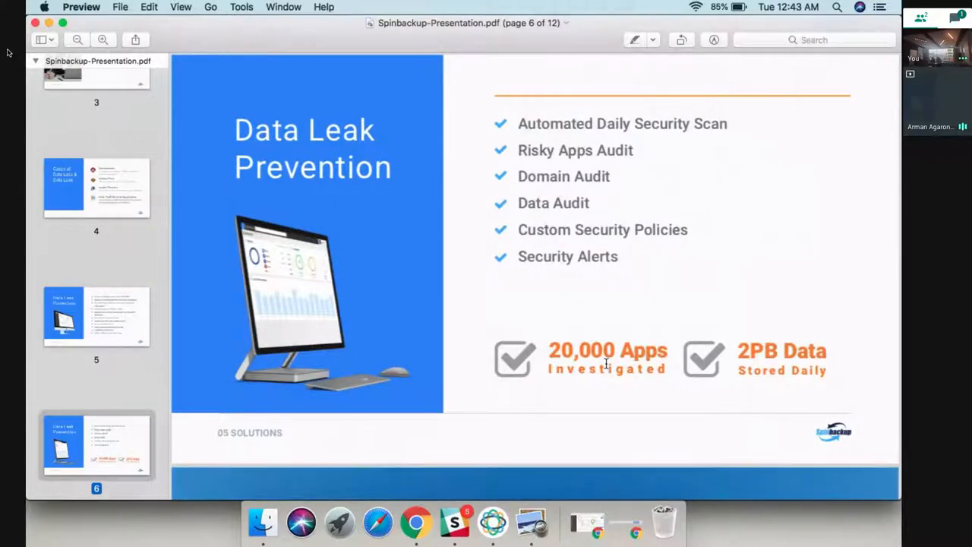
mouse_move(686, 143)
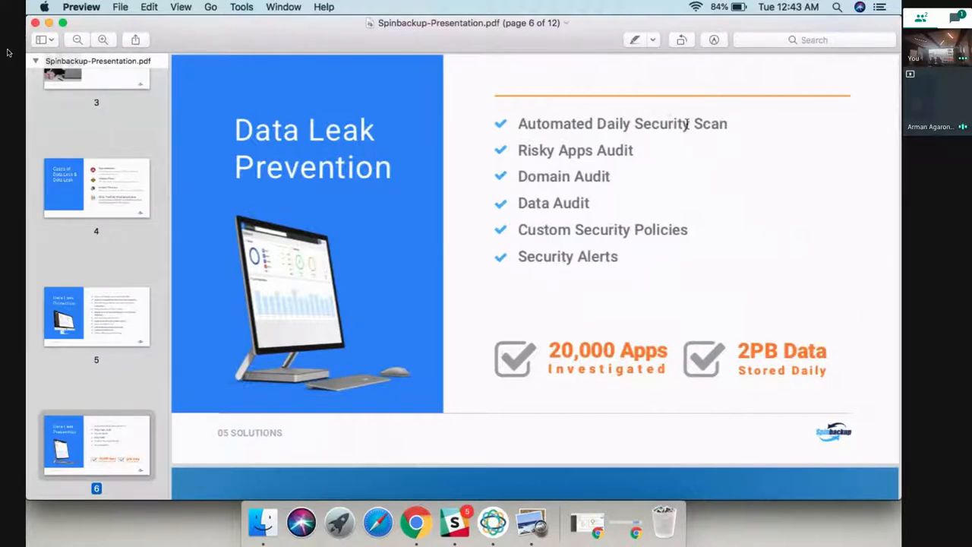
mouse_move(571, 155)
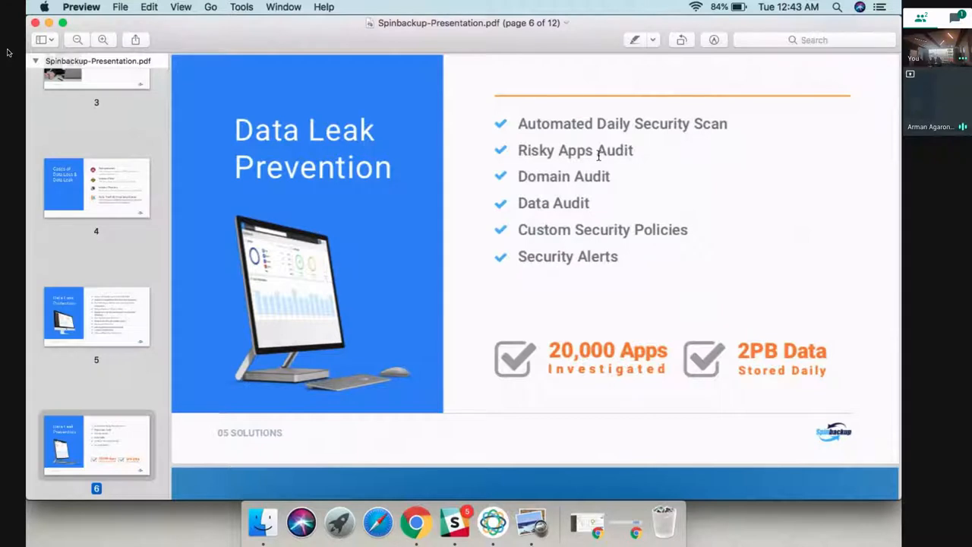
mouse_move(596, 182)
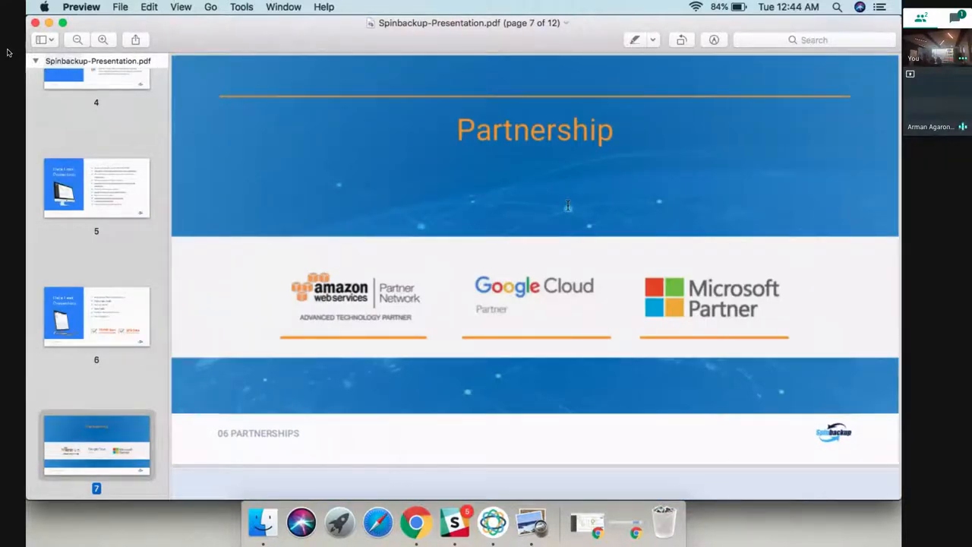
mouse_move(438, 280)
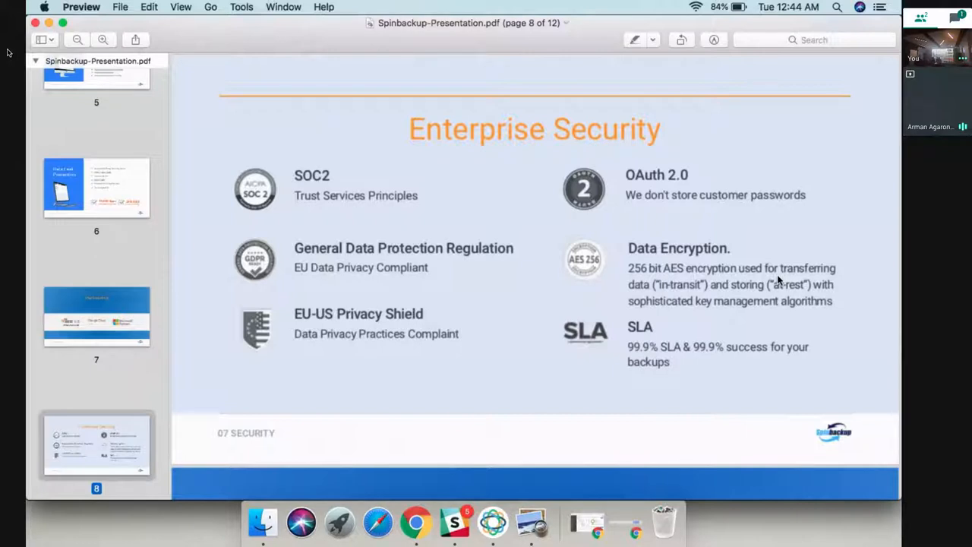
mouse_move(532, 344)
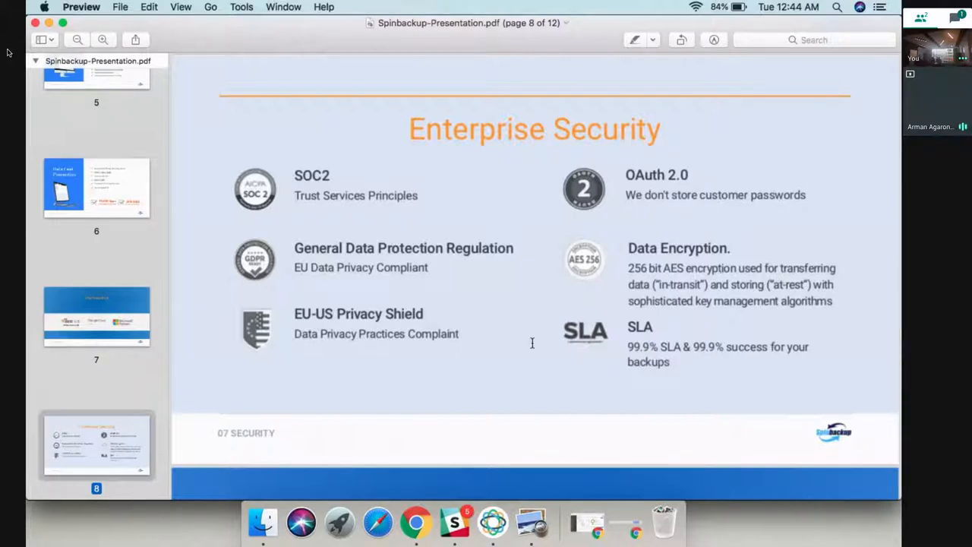
mouse_move(374, 206)
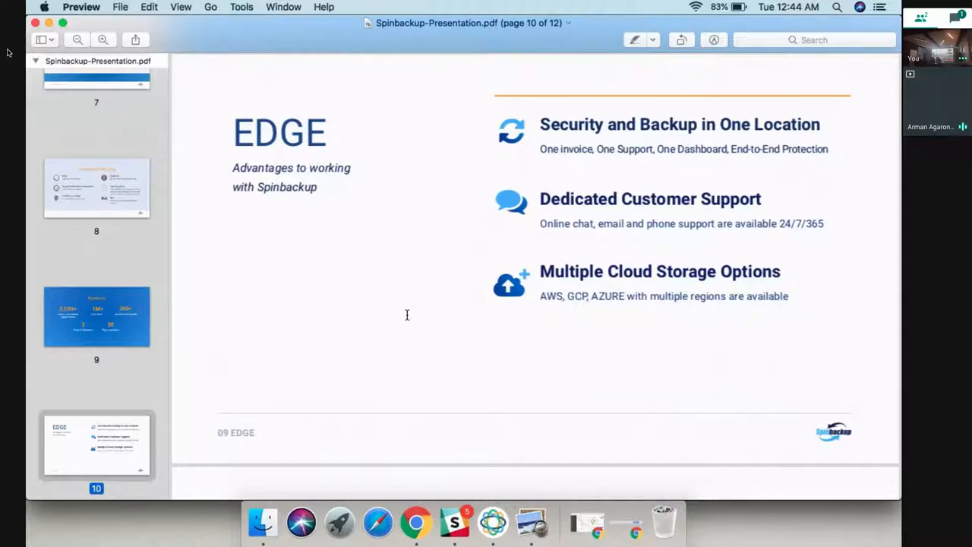
mouse_move(487, 343)
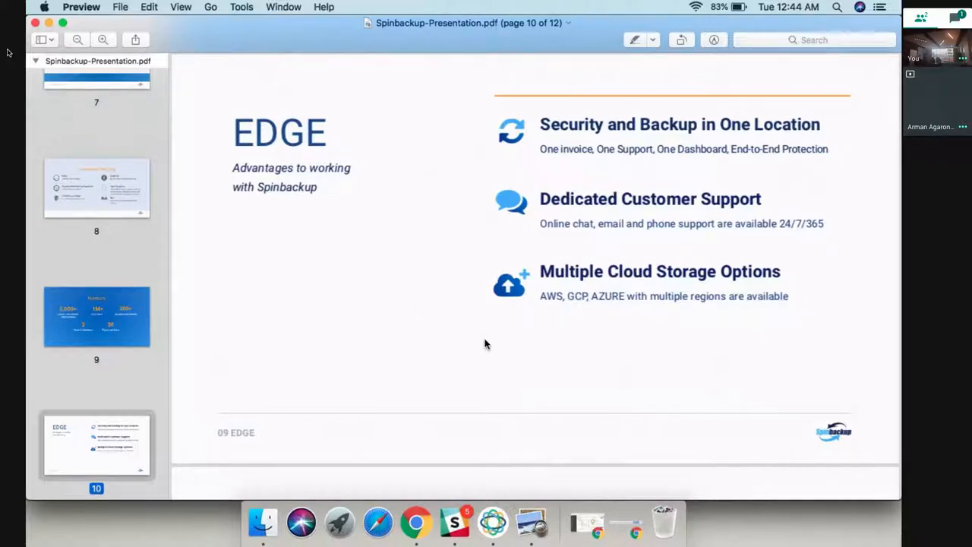
mouse_move(540, 298)
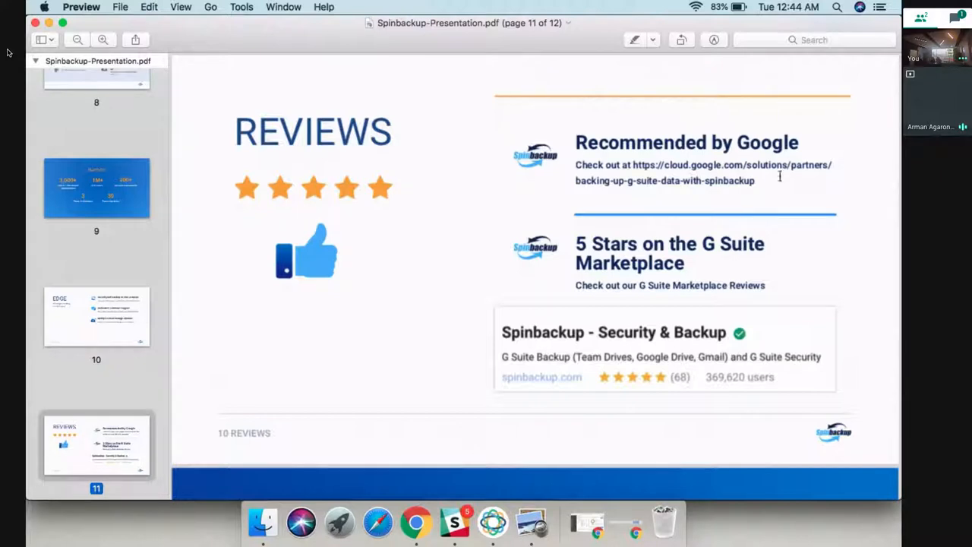
mouse_move(647, 173)
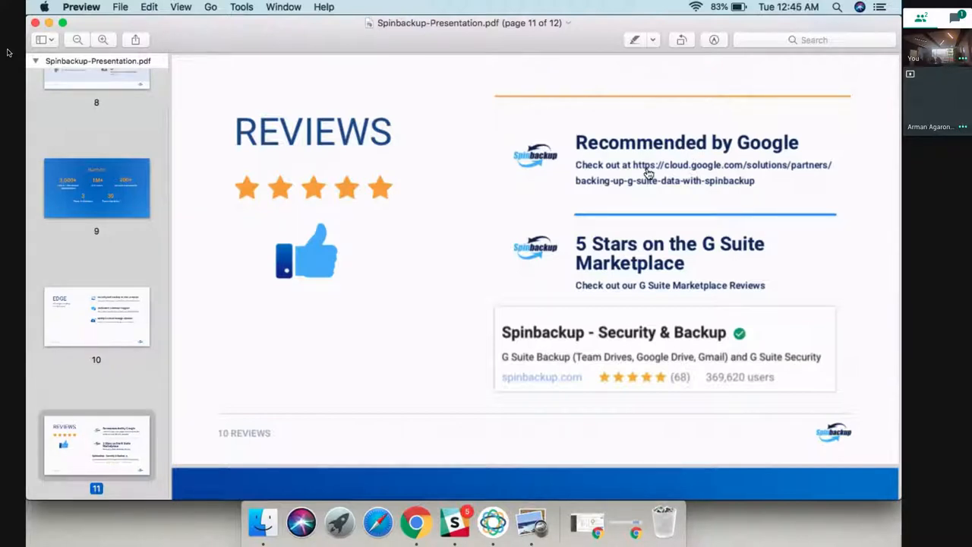
mouse_move(630, 361)
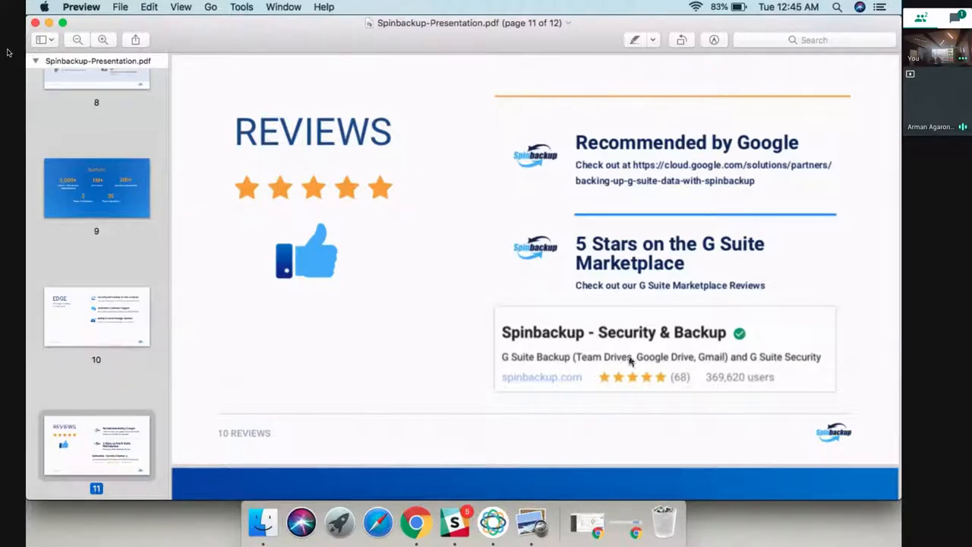
Scroll past the Reviews slide to the final Contact Us slide, page 12 of 12.
scroll(down, 3)
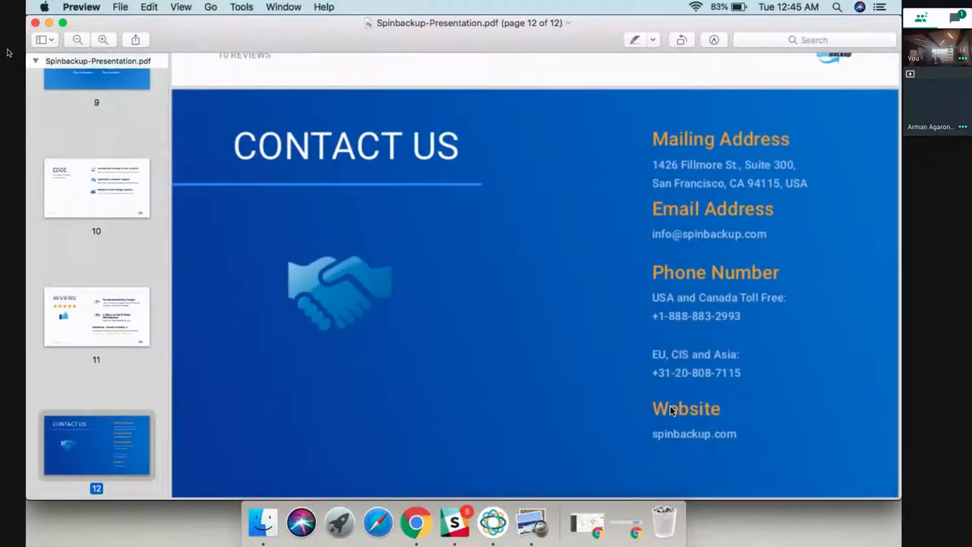
mouse_move(261, 523)
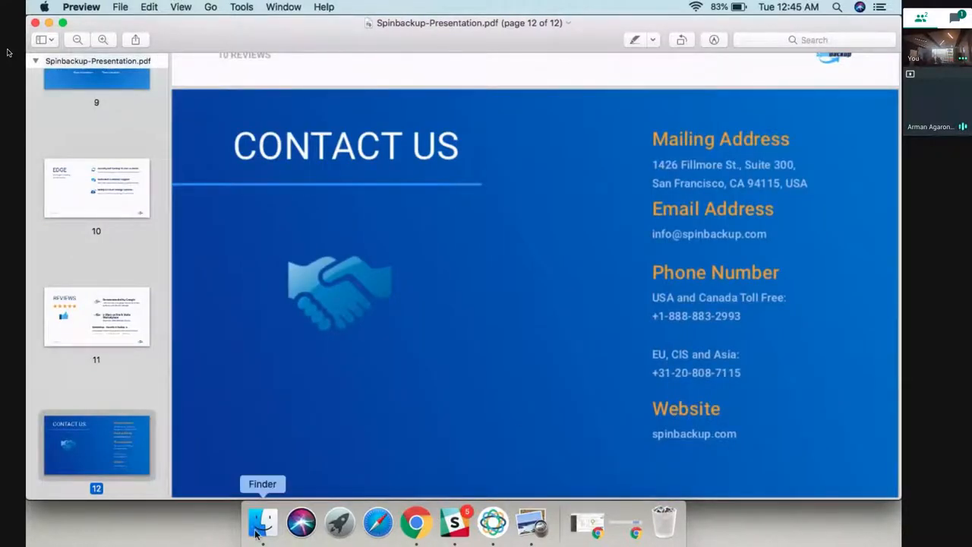
scroll(up, 3)
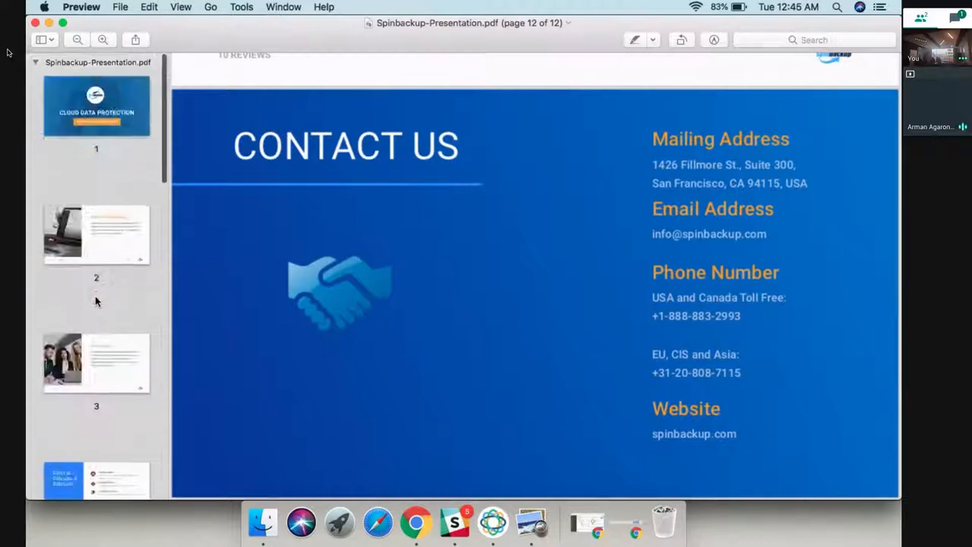
mouse_move(421, 523)
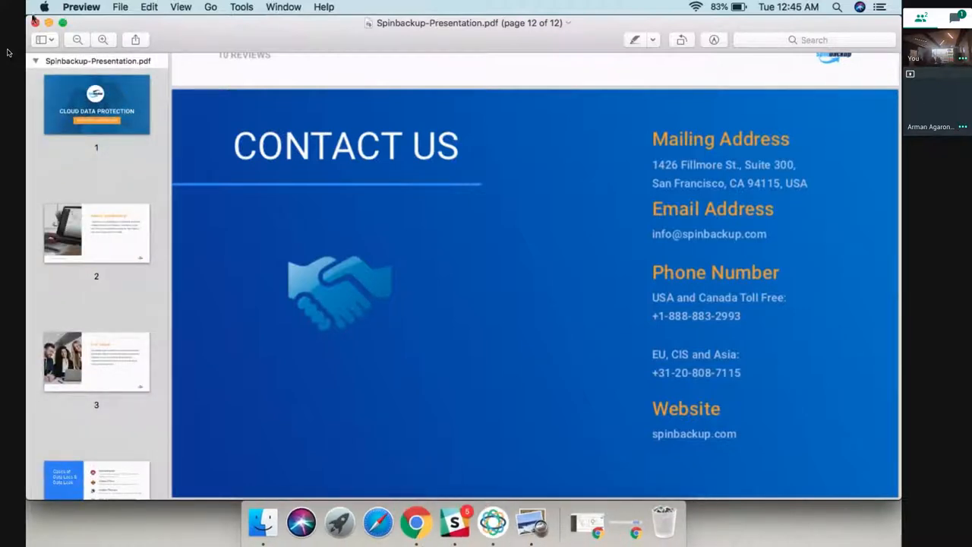
click(415, 523)
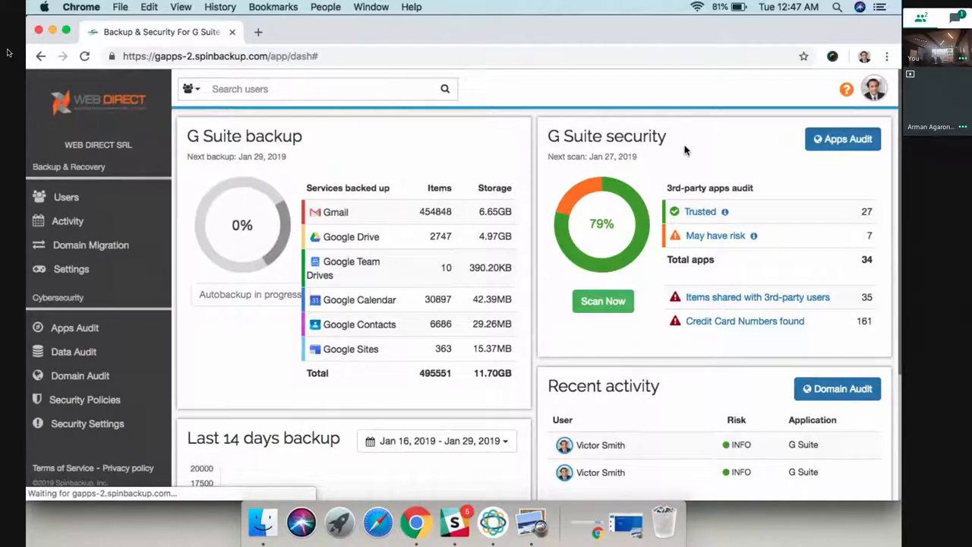
mouse_move(429, 157)
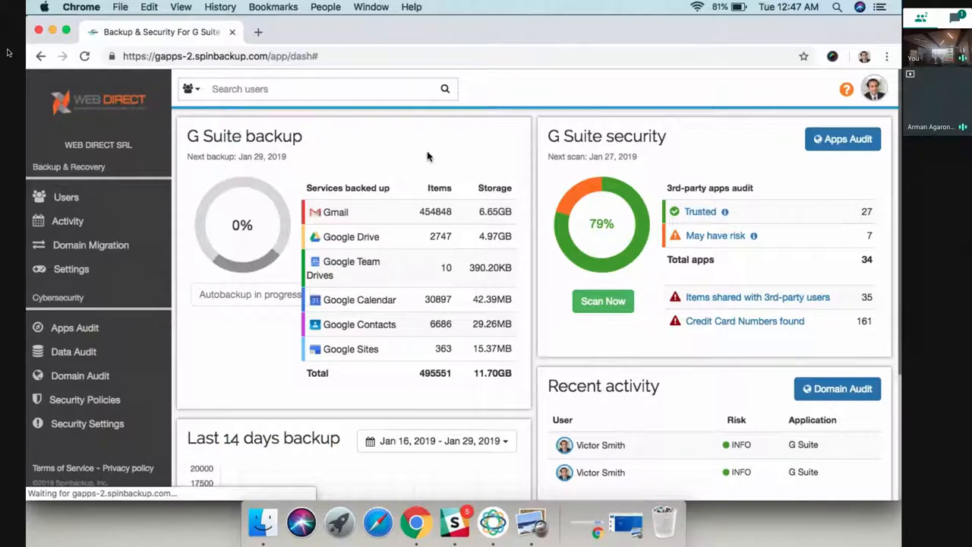
mouse_move(304, 135)
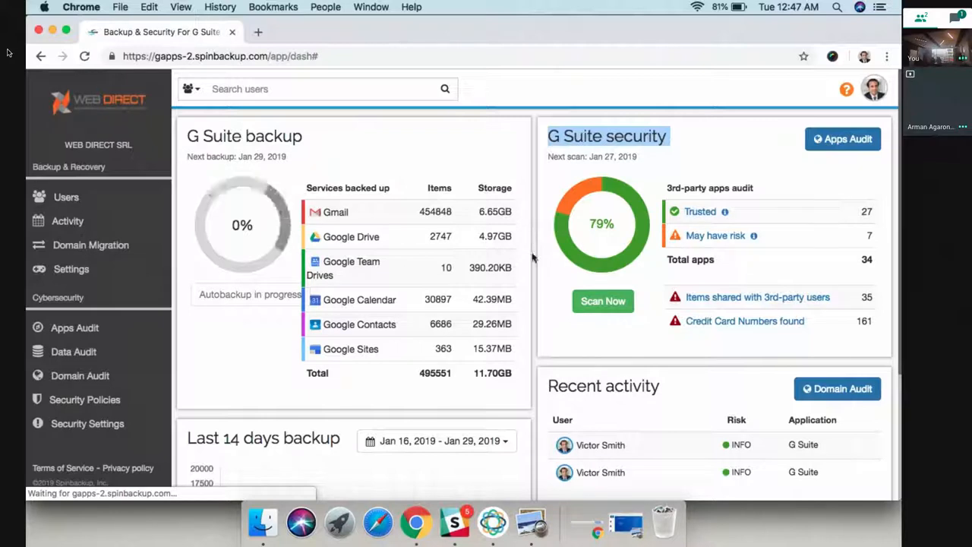
mouse_move(398, 161)
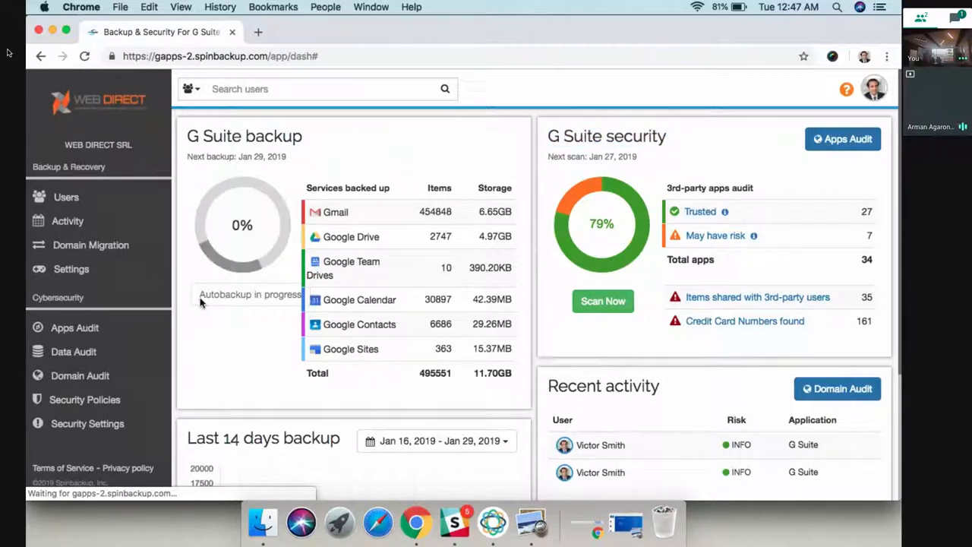
mouse_move(316, 301)
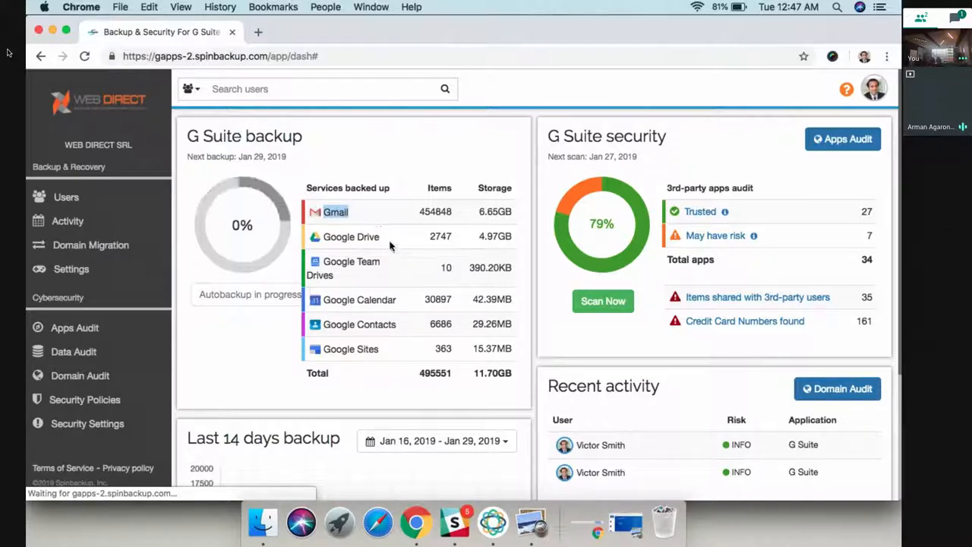
mouse_move(353, 284)
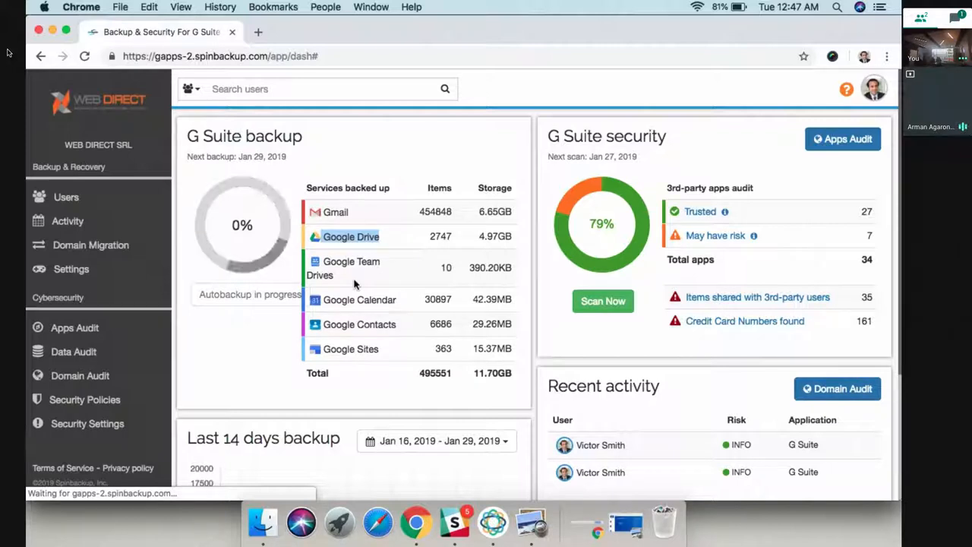
mouse_move(323, 150)
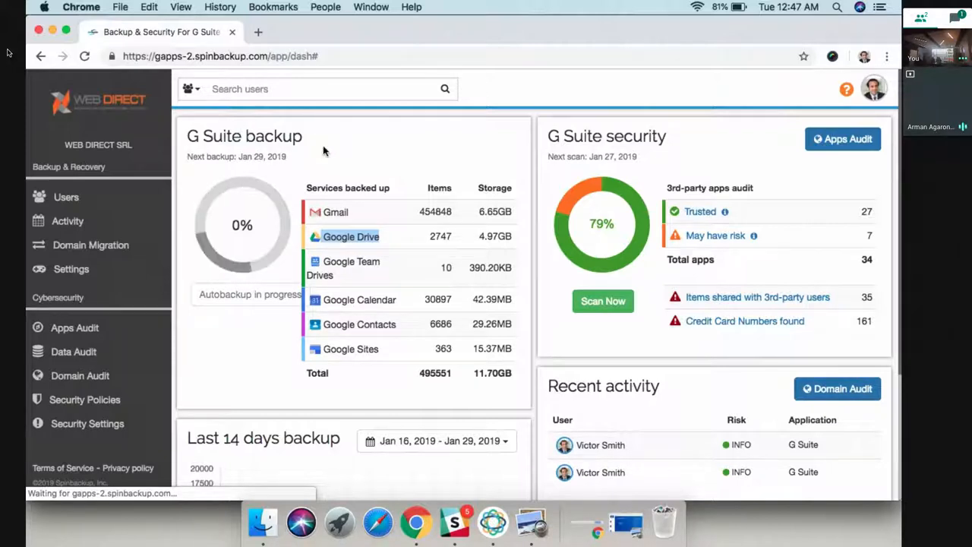
click(67, 197)
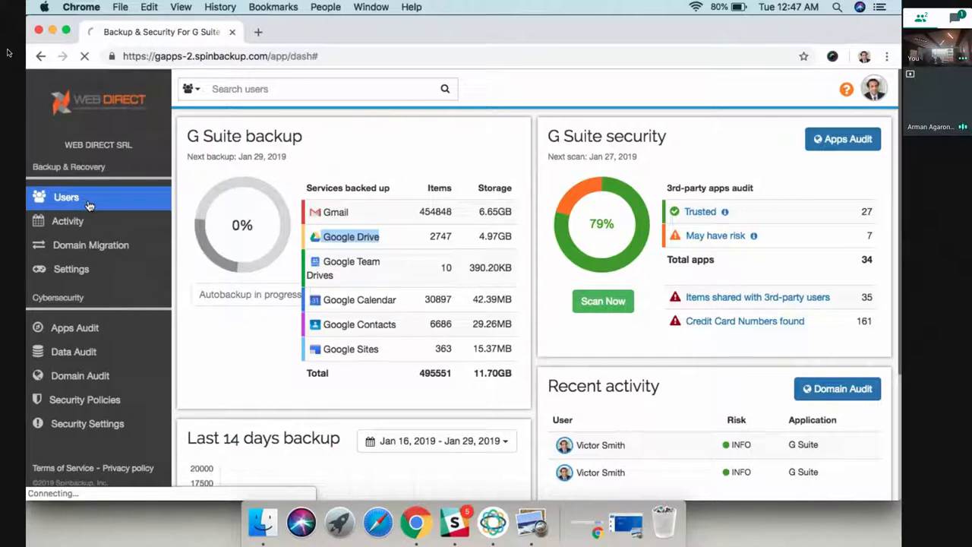
Expand the admin user in Users and open their backed-up Gmail mailbox.
click(67, 198)
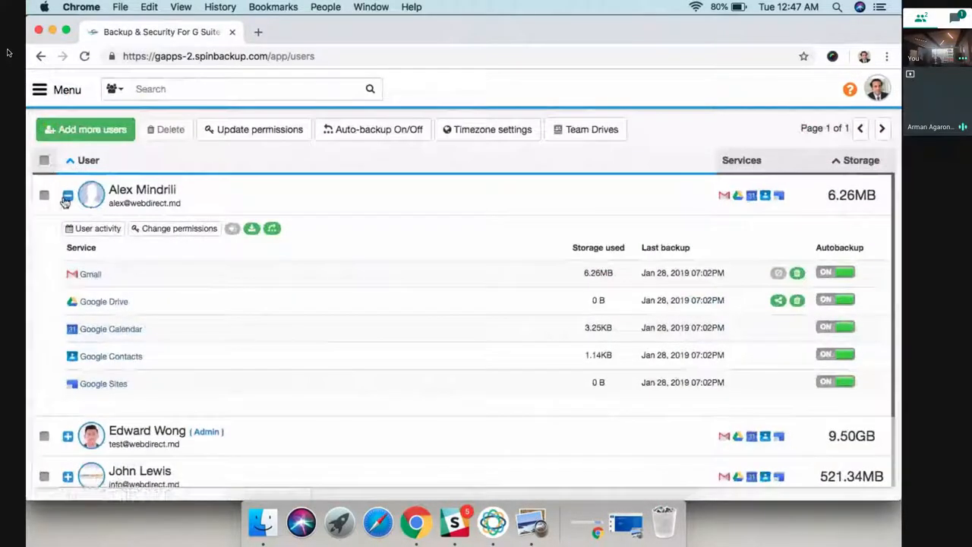
click(66, 196)
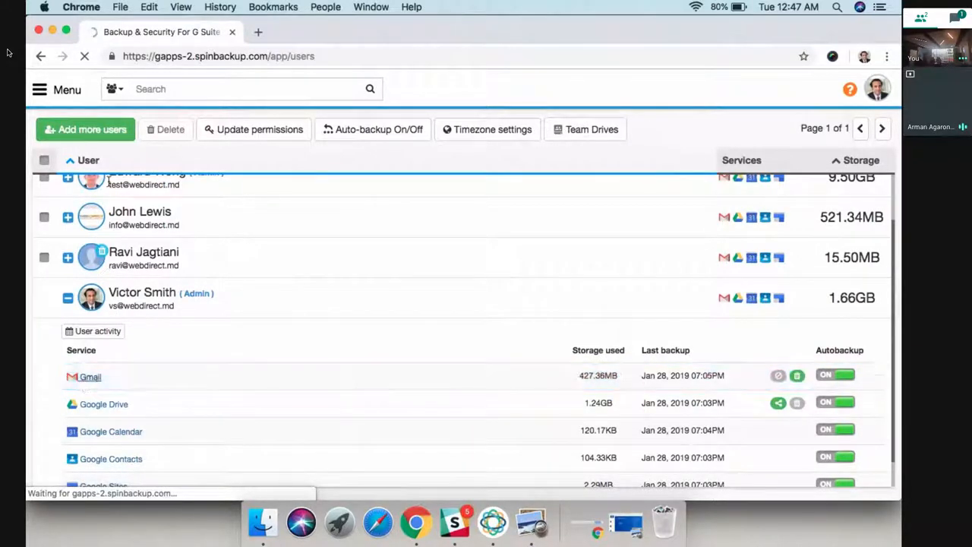
click(90, 377)
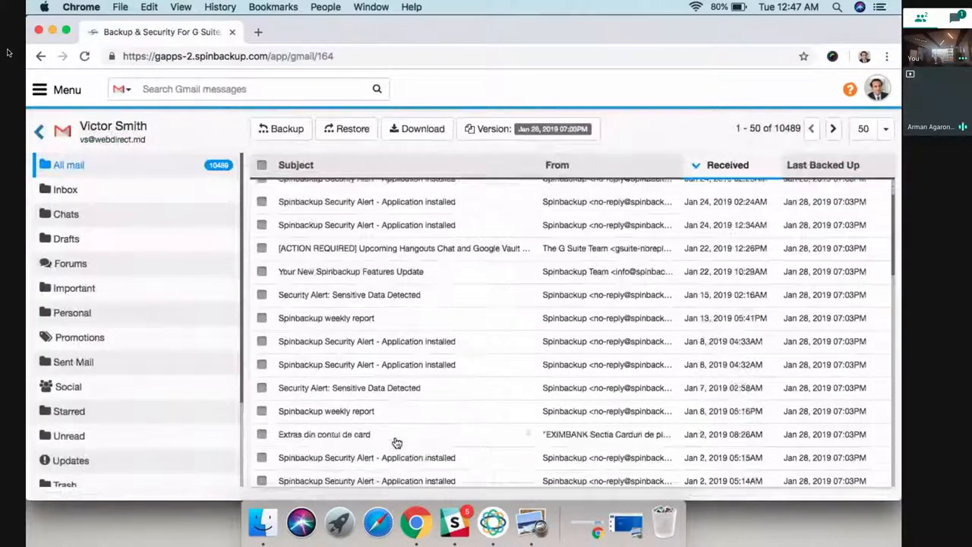
Select the Security alert message and bring up the backup version chooser.
scroll(up, 3)
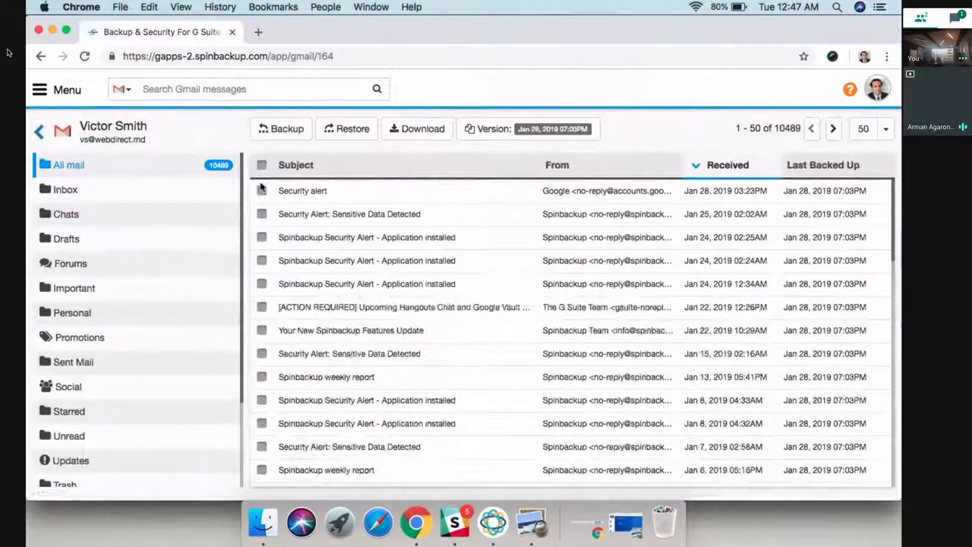
click(261, 213)
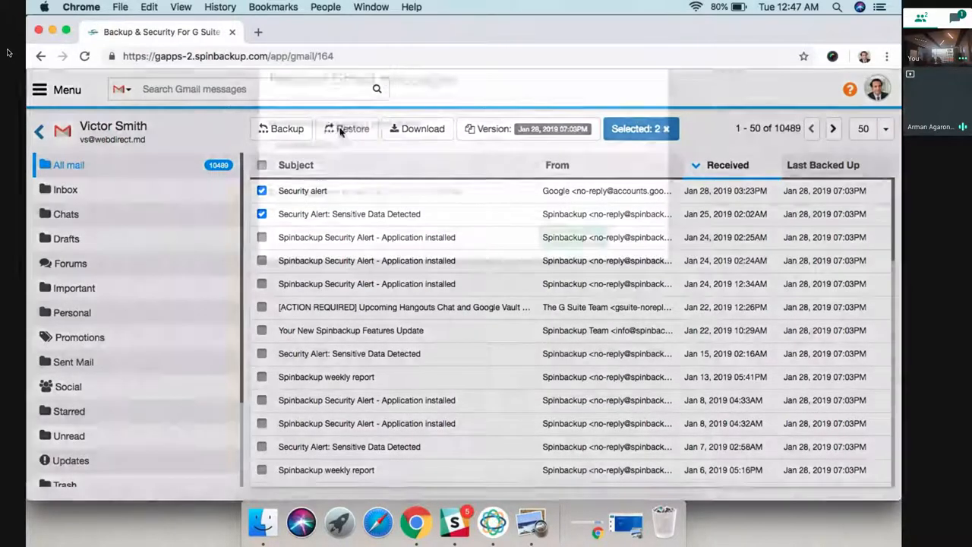
click(346, 127)
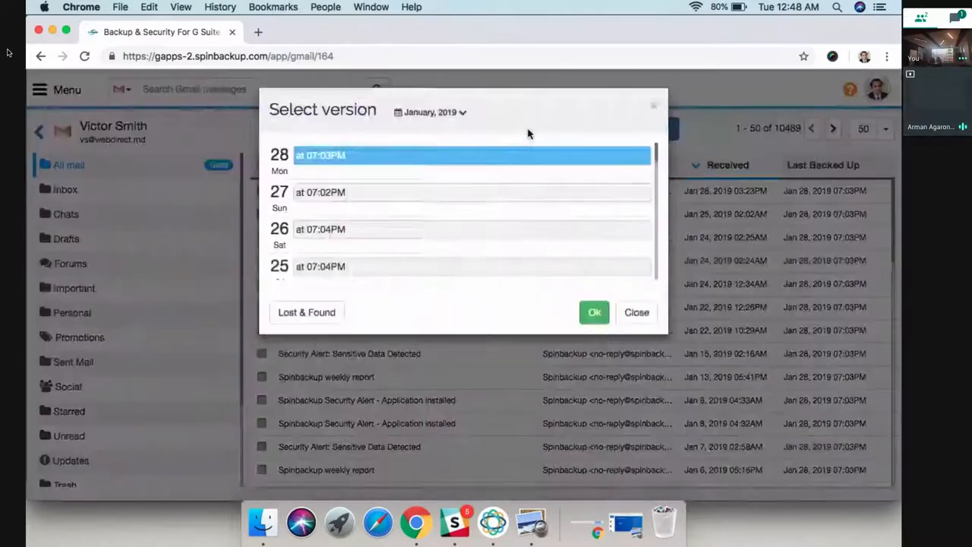
Load the Gmail backup version from December 11, 2018 via the version calendar.
click(431, 113)
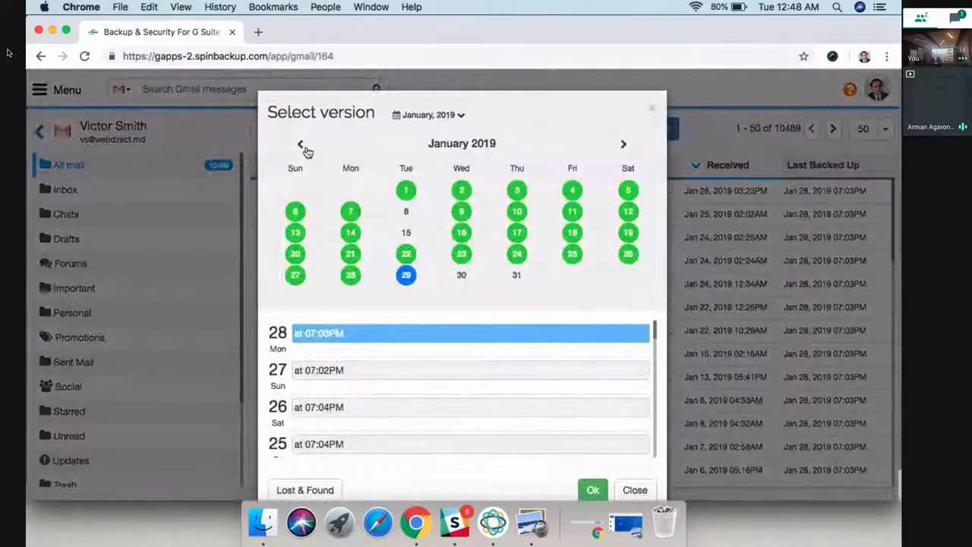
click(301, 143)
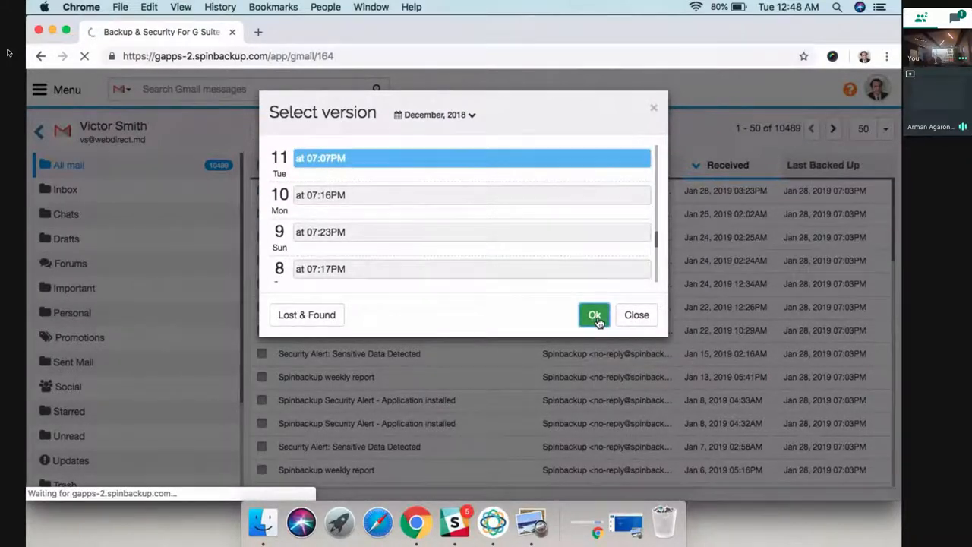
click(594, 315)
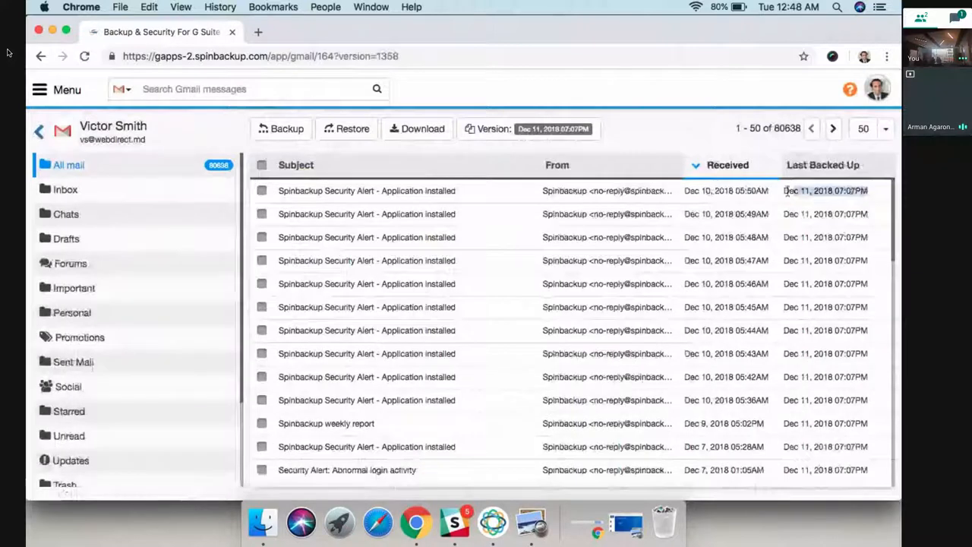
Preview the first alert message, close it, and switch to the user's Google Drive backup.
click(261, 192)
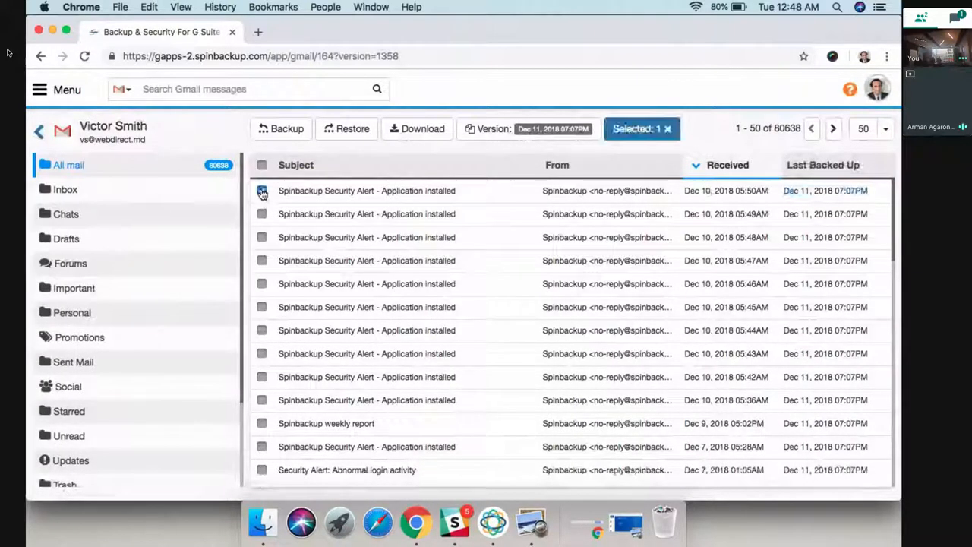
click(261, 191)
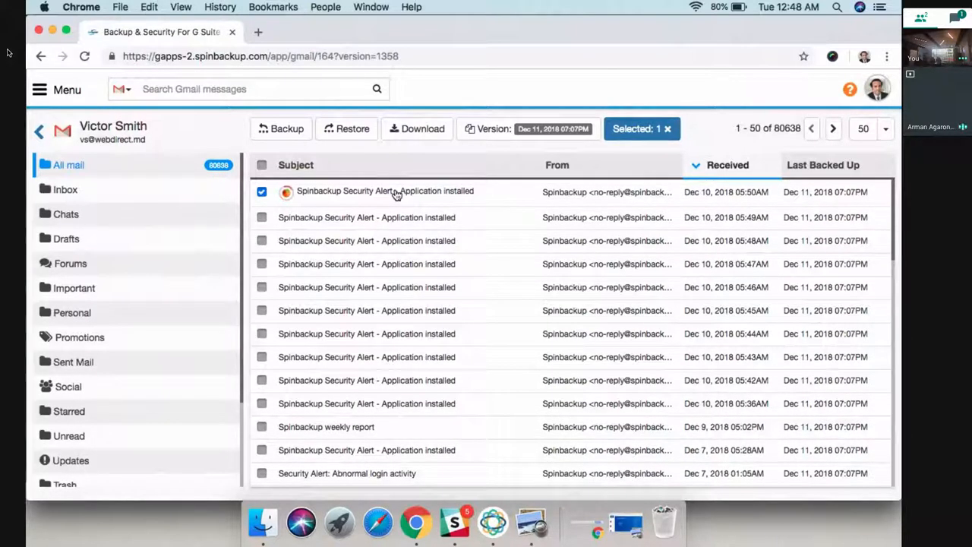
click(386, 191)
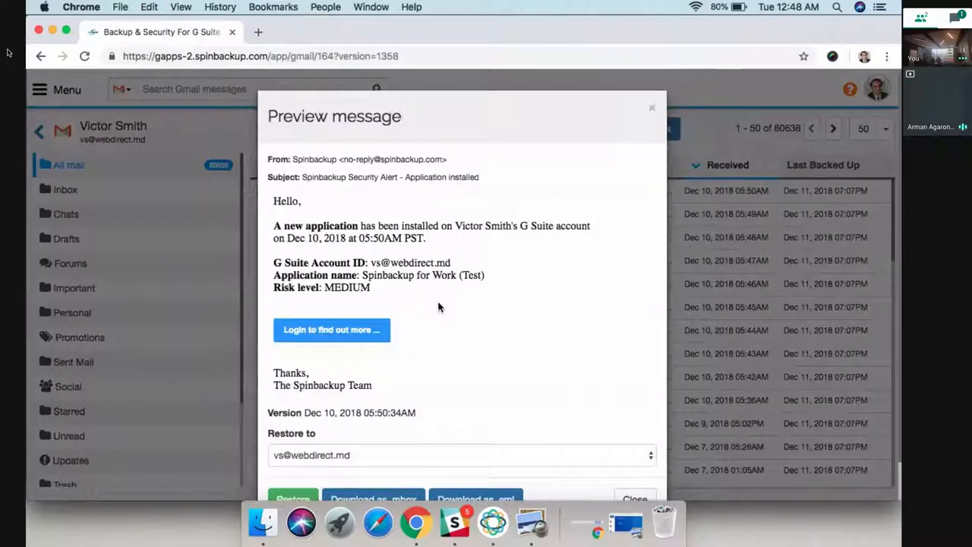
click(651, 106)
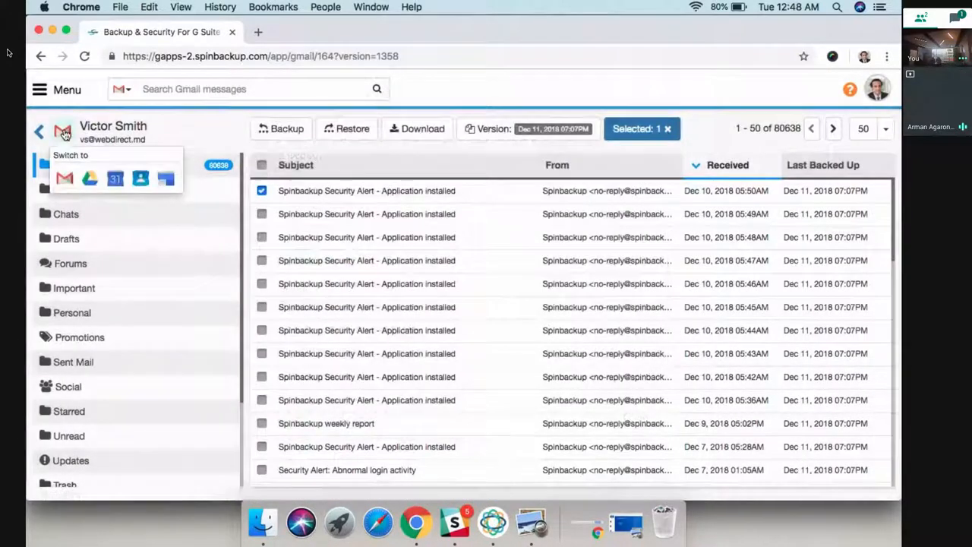
click(64, 178)
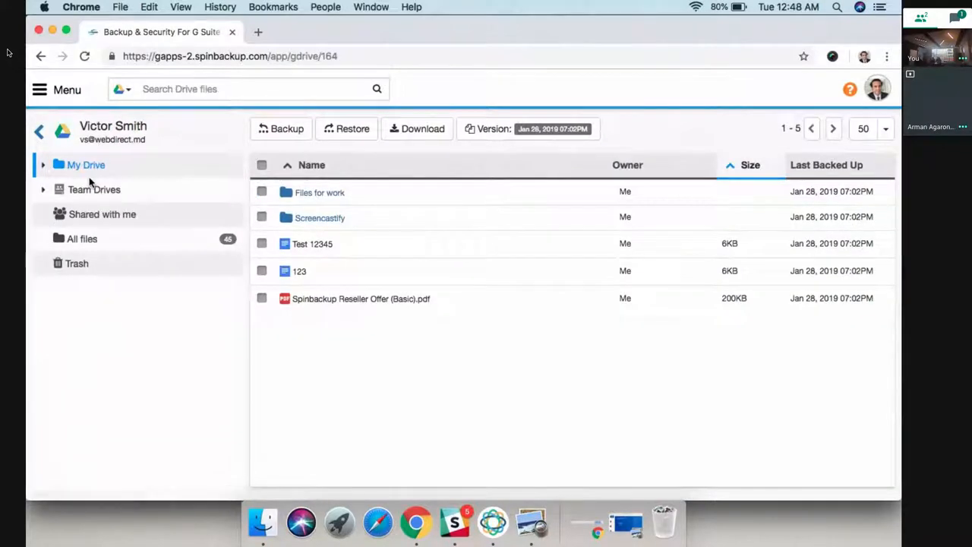
Expand the main navigation sidebar over the Drive backup view and choose Domain Audit.
click(39, 88)
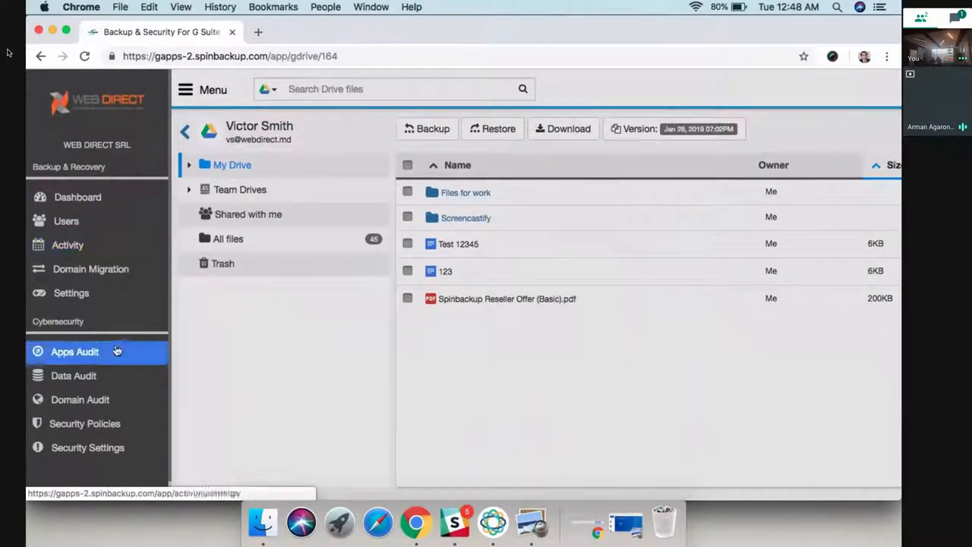
mouse_move(91, 322)
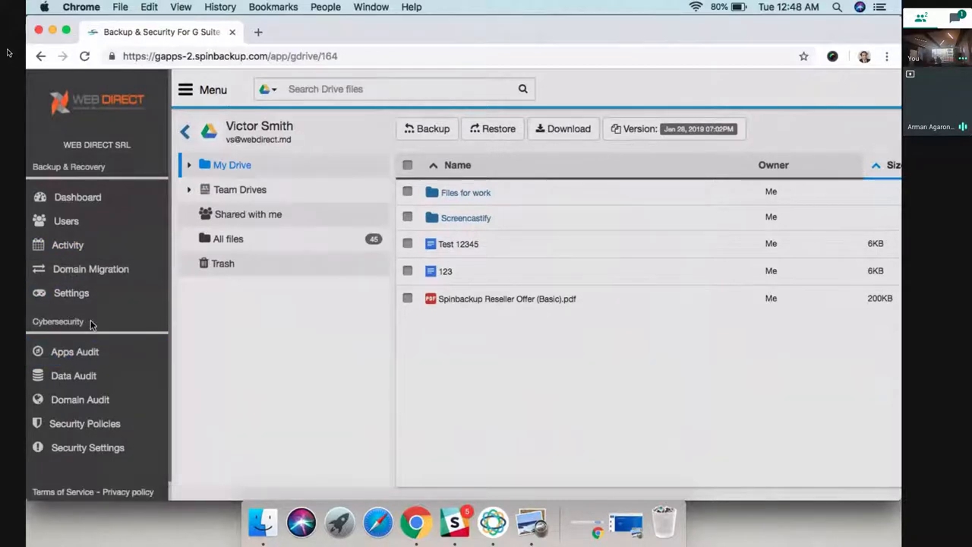
click(79, 400)
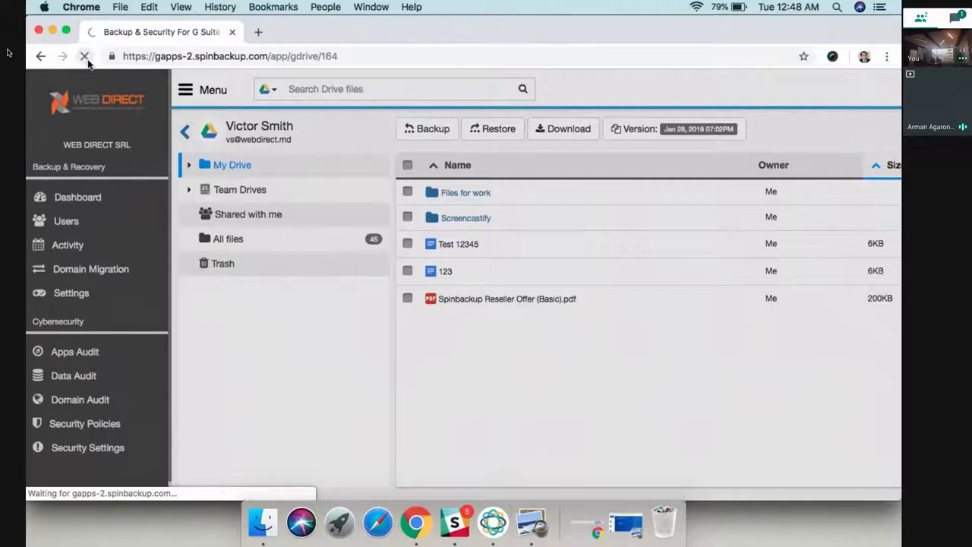
Filter Domain Audit to Download events and review the abnormal 153-file Google Drive download details.
click(79, 398)
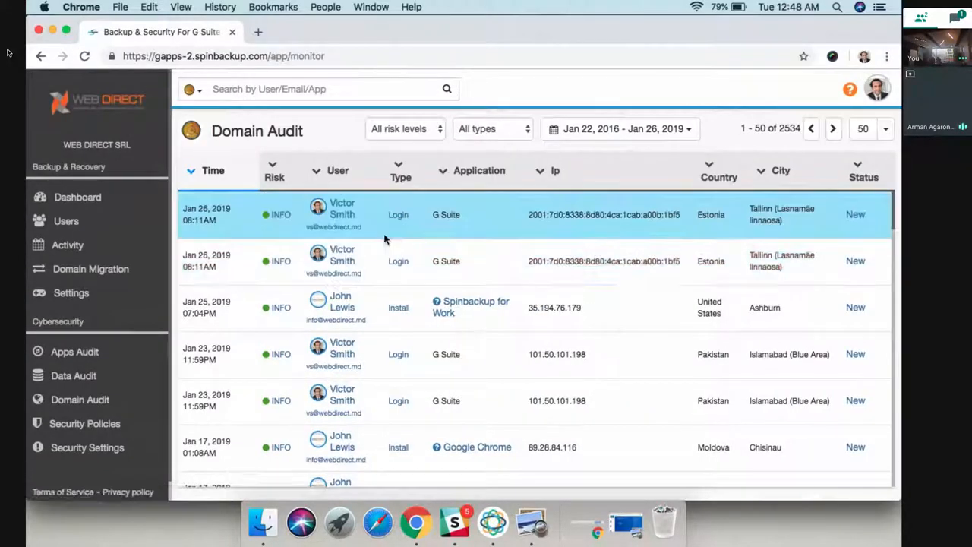
mouse_move(398, 214)
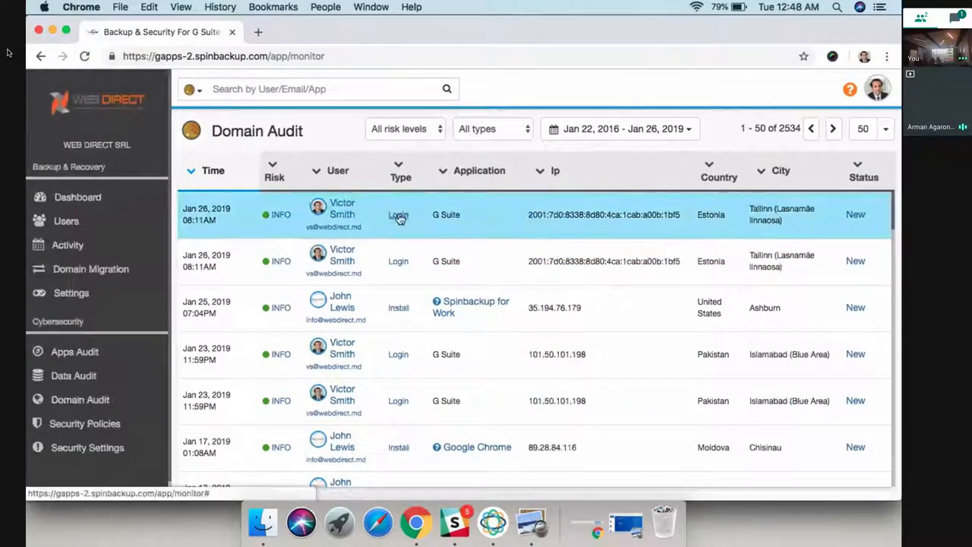
click(493, 128)
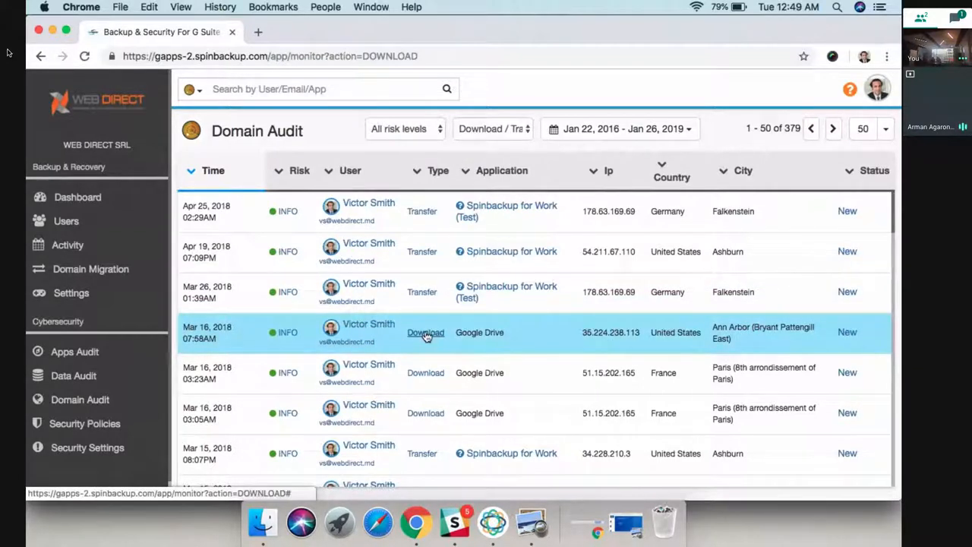
click(425, 333)
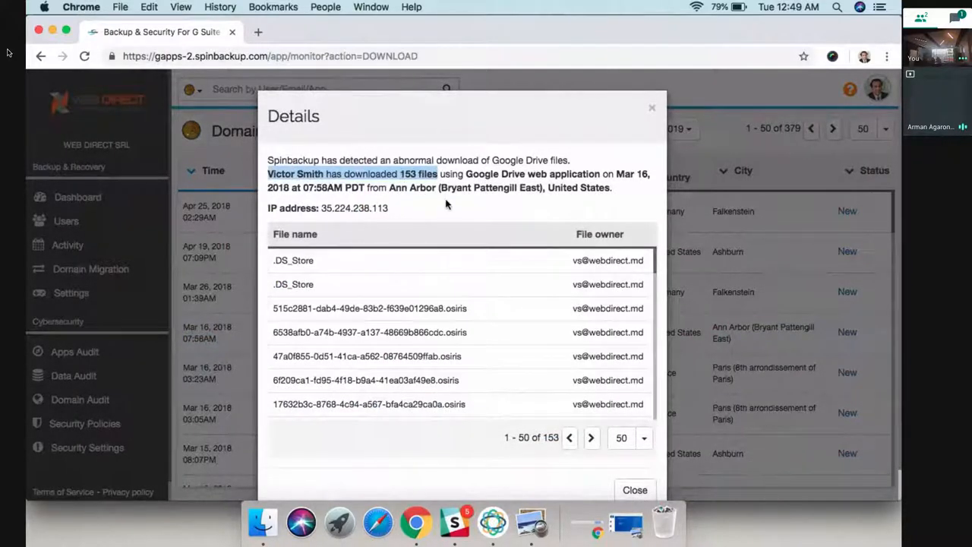
scroll(down, 3)
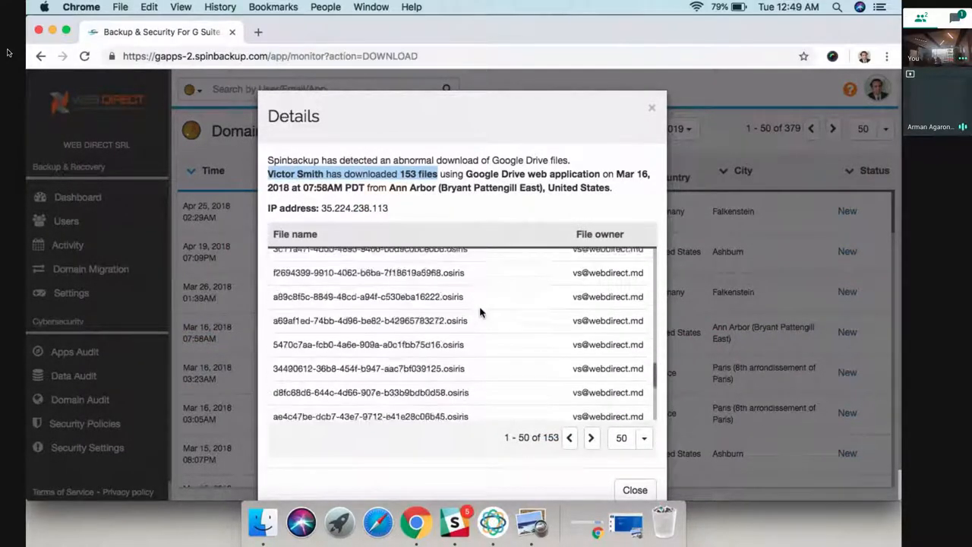
scroll(up, 3)
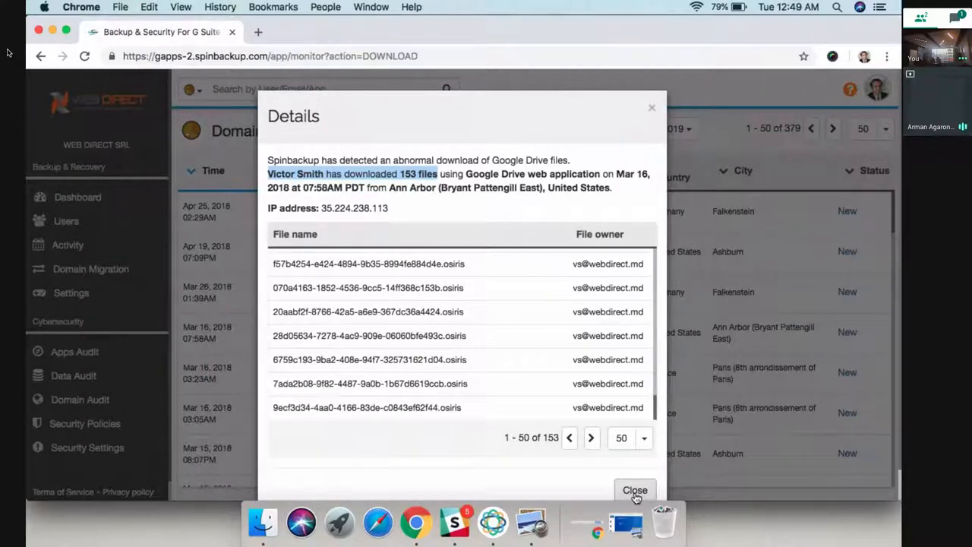
click(635, 489)
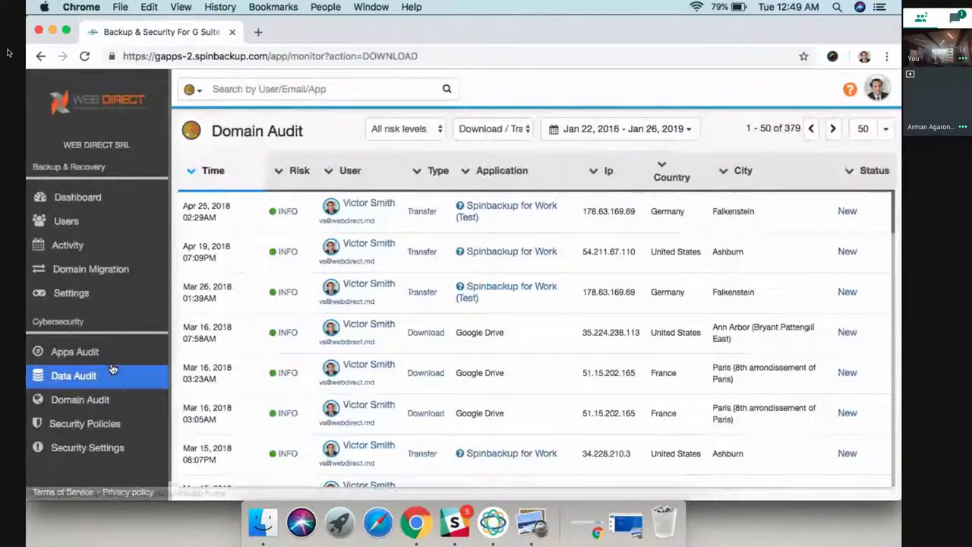
Move on to the 3rd-party Apps Audit list.
click(74, 352)
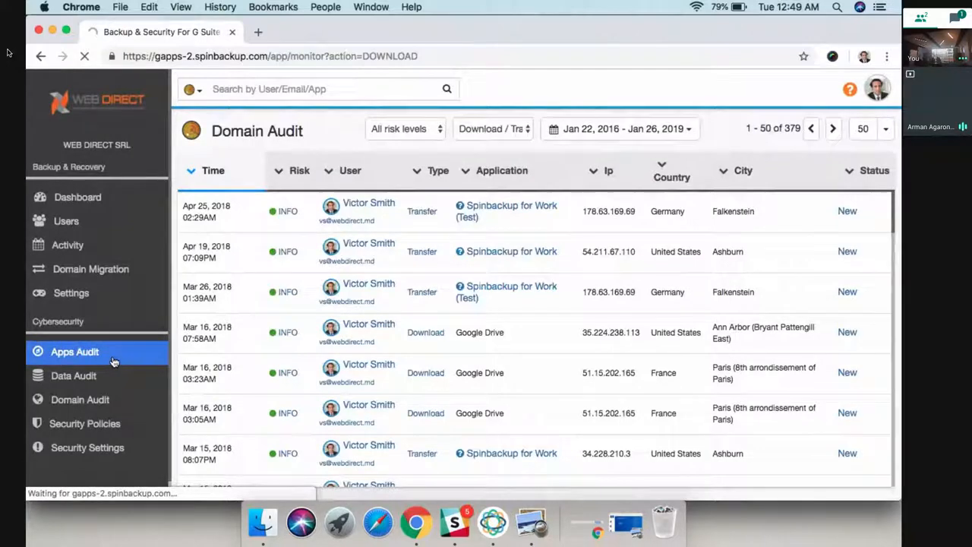
click(75, 353)
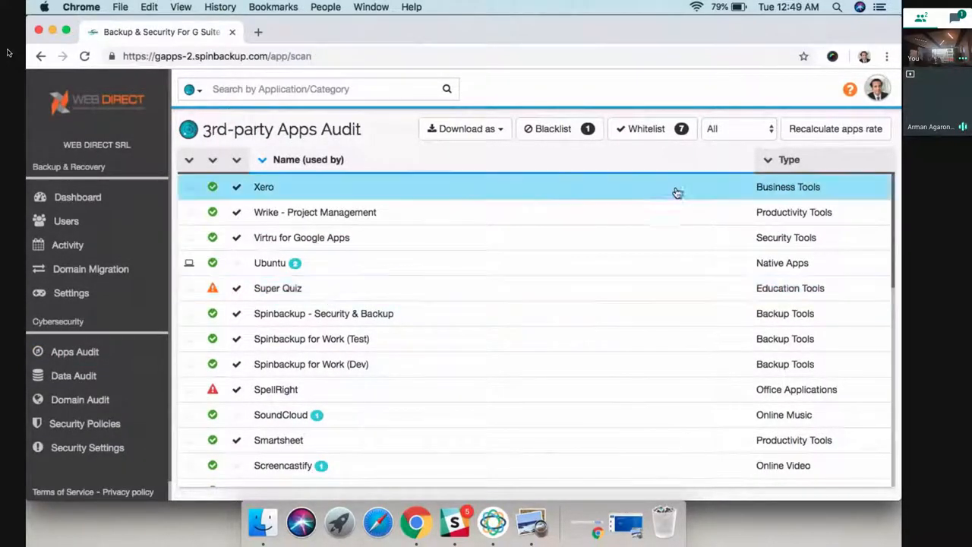
Filter the apps audit to 'May have risk' and review the Super Quiz risk score details.
click(737, 128)
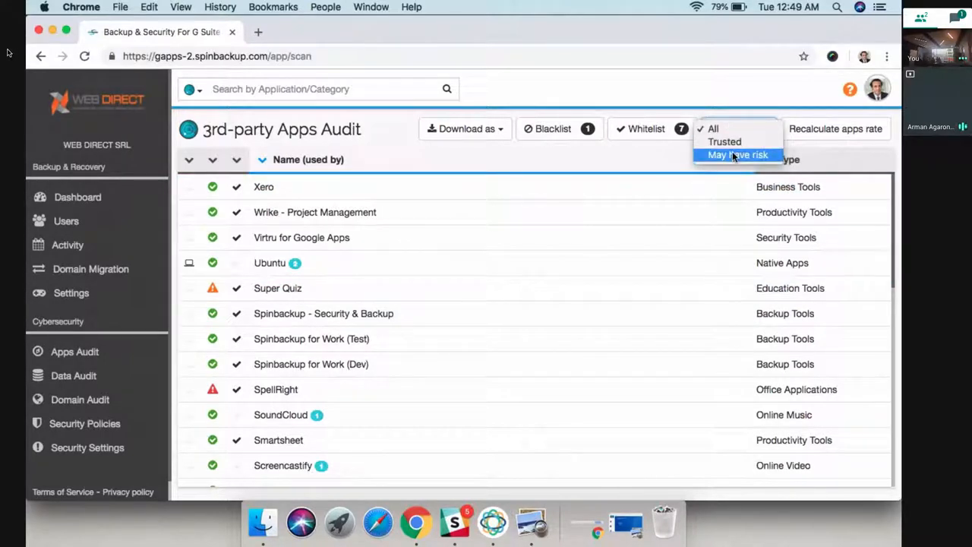
click(738, 155)
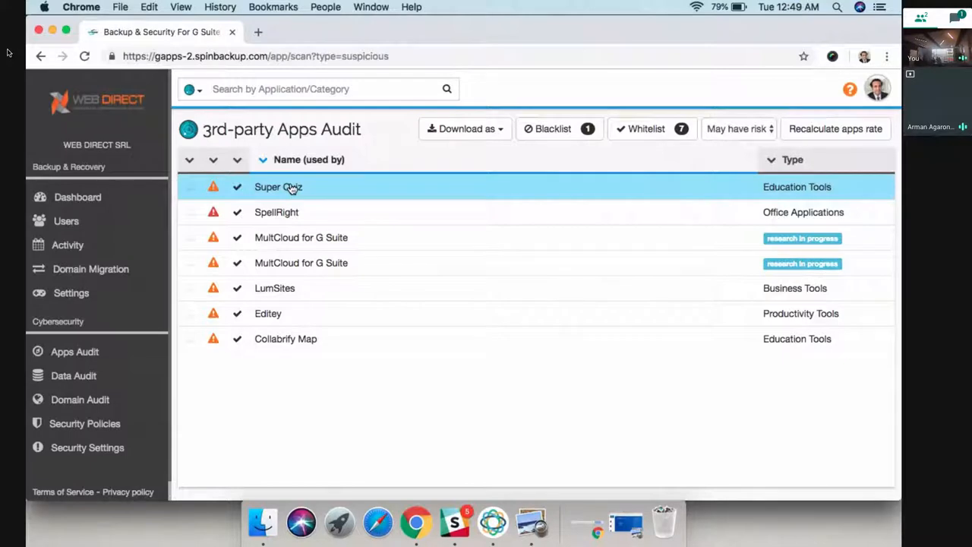
click(278, 185)
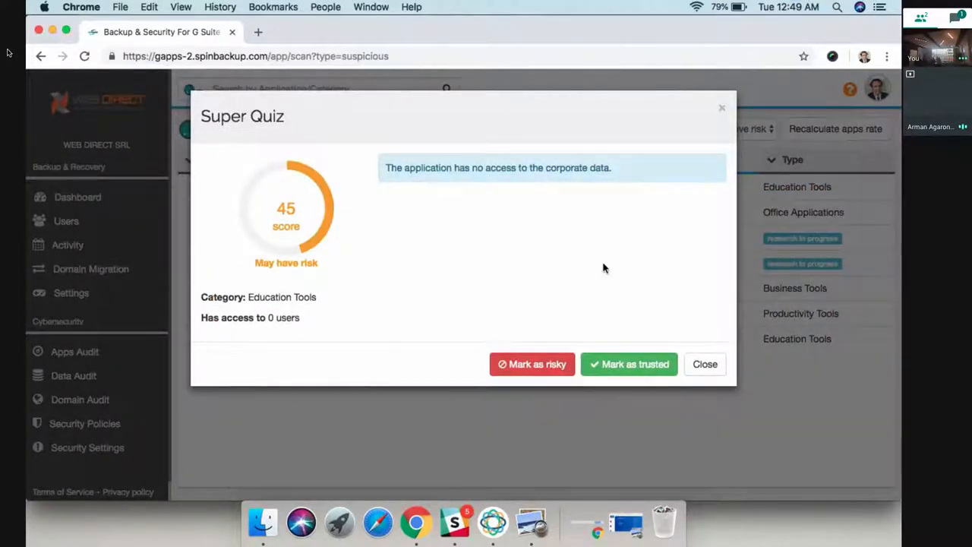
click(705, 365)
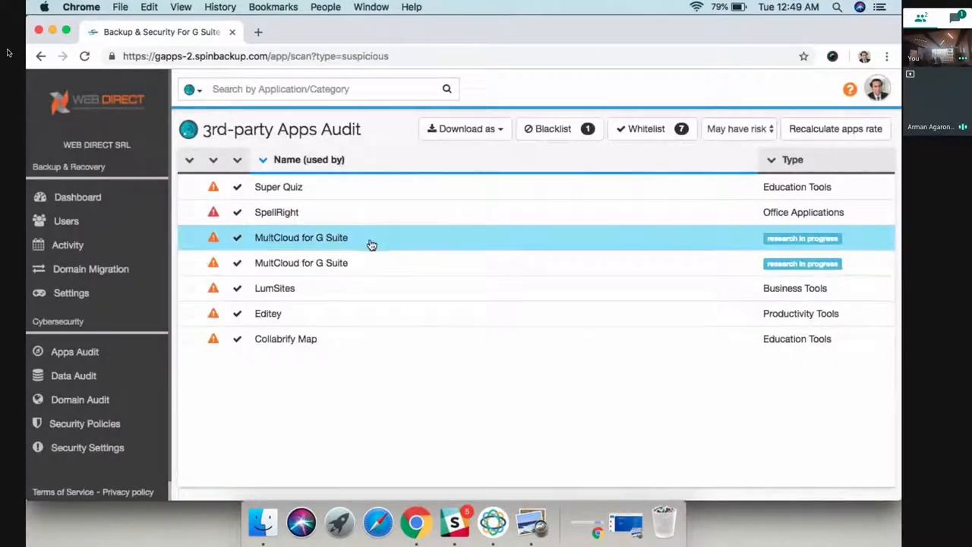
Review the MultCloud for G Suite and Editey risk score details.
click(301, 237)
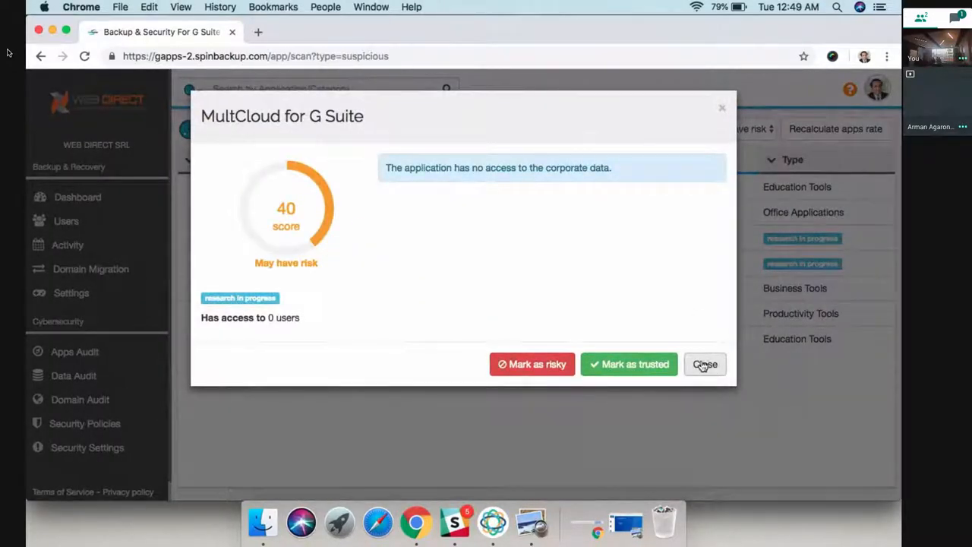
mouse_move(629, 364)
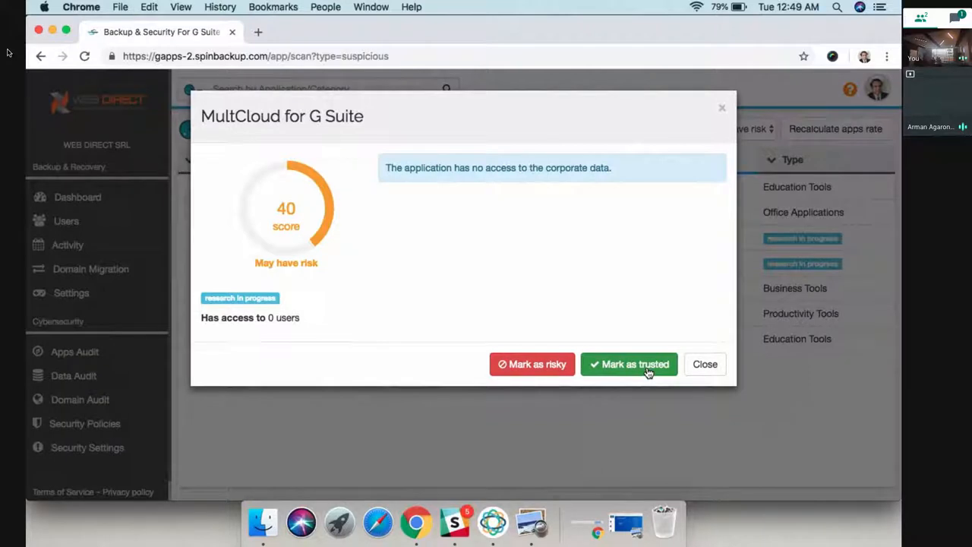
mouse_move(705, 365)
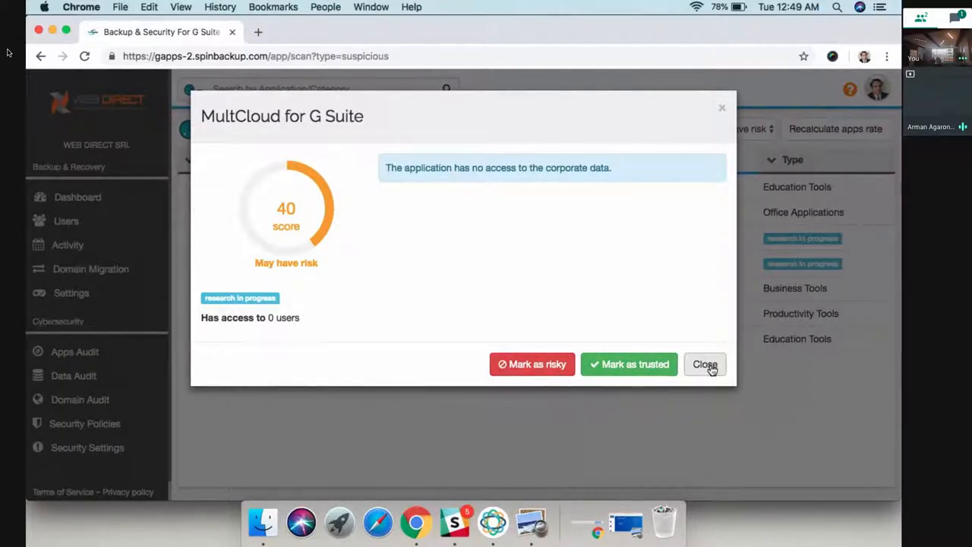
click(705, 365)
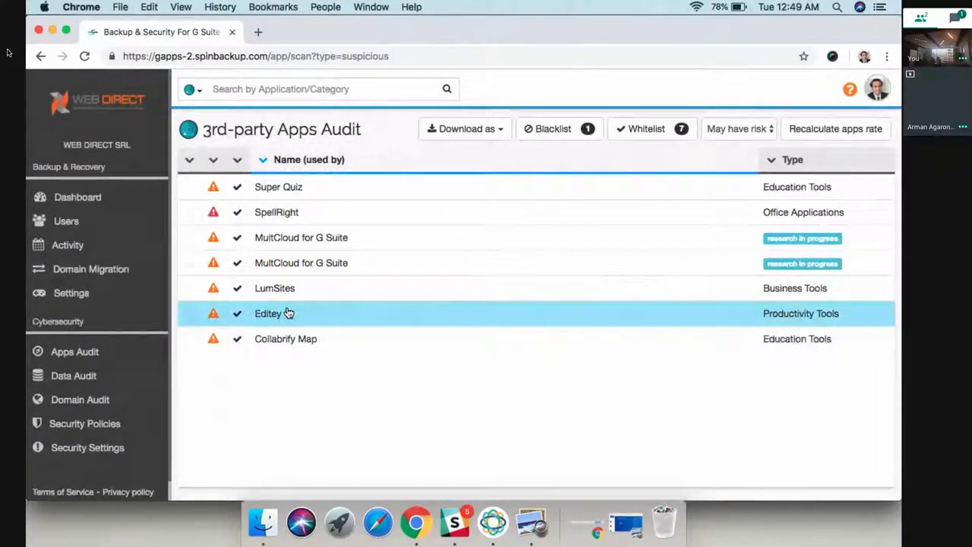
click(267, 313)
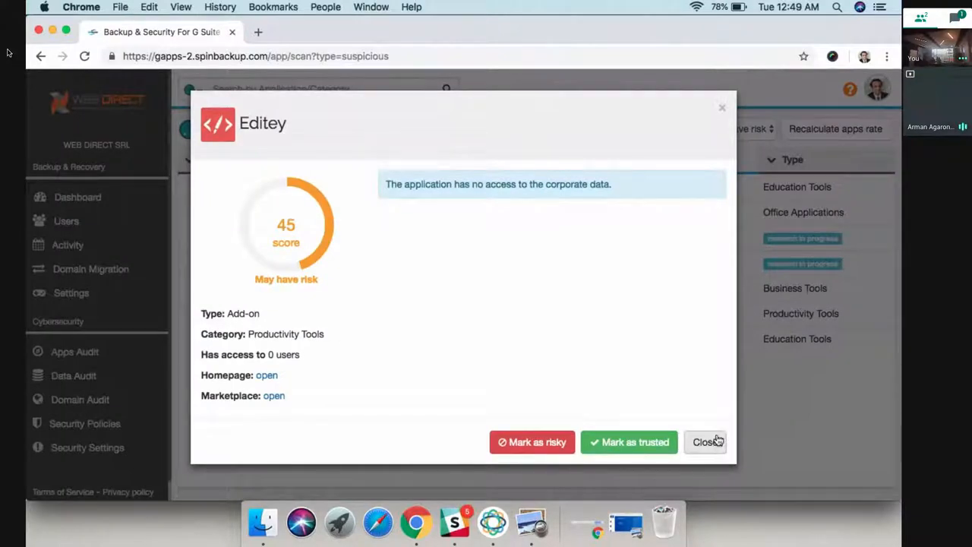
click(705, 442)
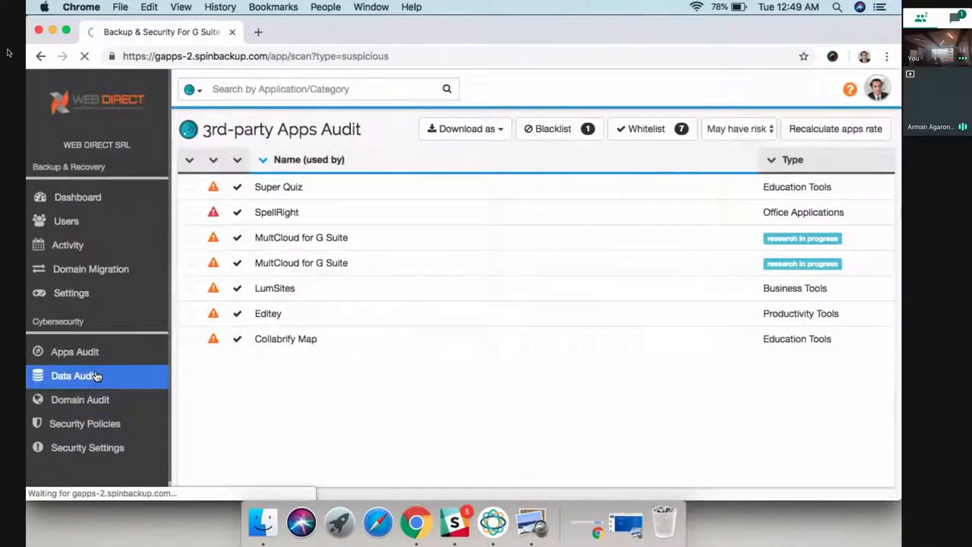
Review the Data Audit shared-items list, highlight a 'Shared with' address, and go to Ransomware Protection.
click(73, 375)
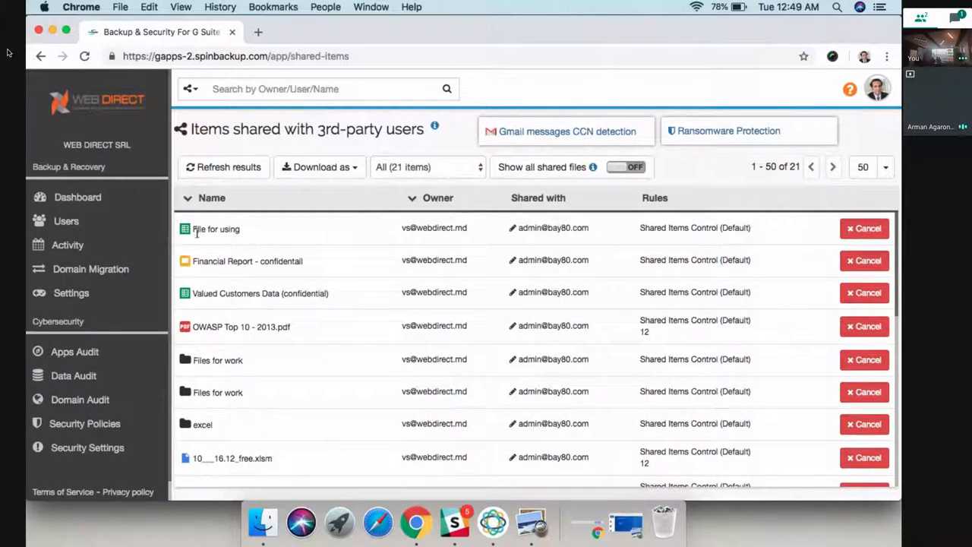
scroll(down, 3)
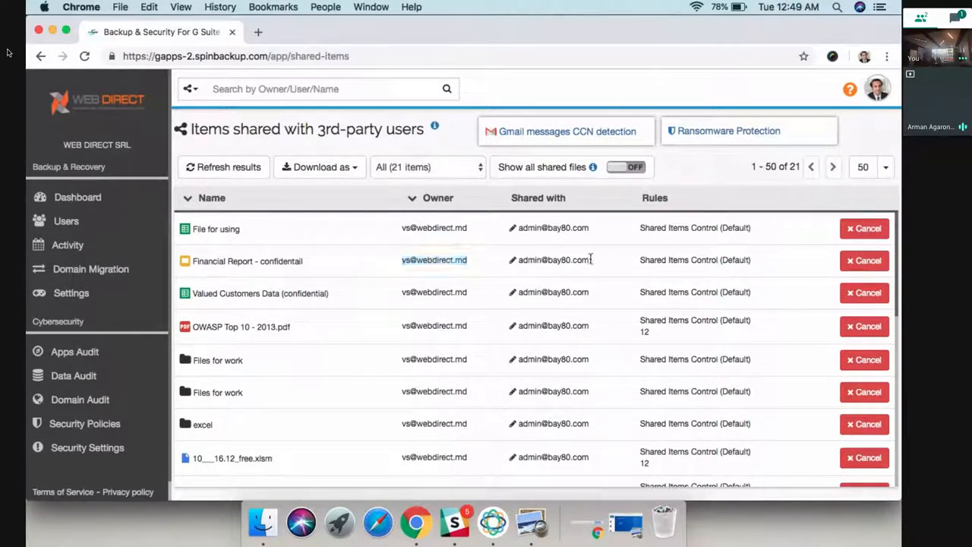
double_click(554, 260)
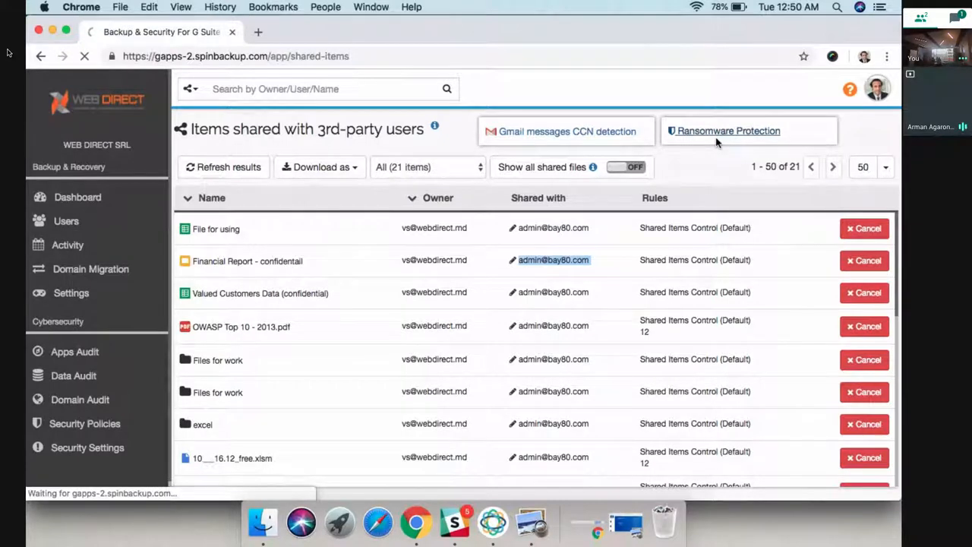
click(726, 131)
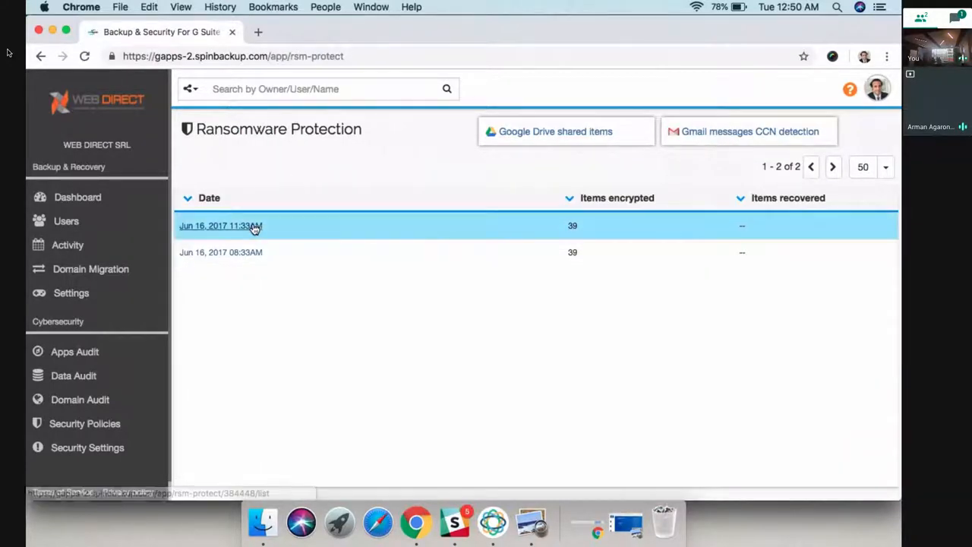
List the 39 files encrypted on Jun 16, 2017 11:33AM, pointing out fin.xps.
click(221, 225)
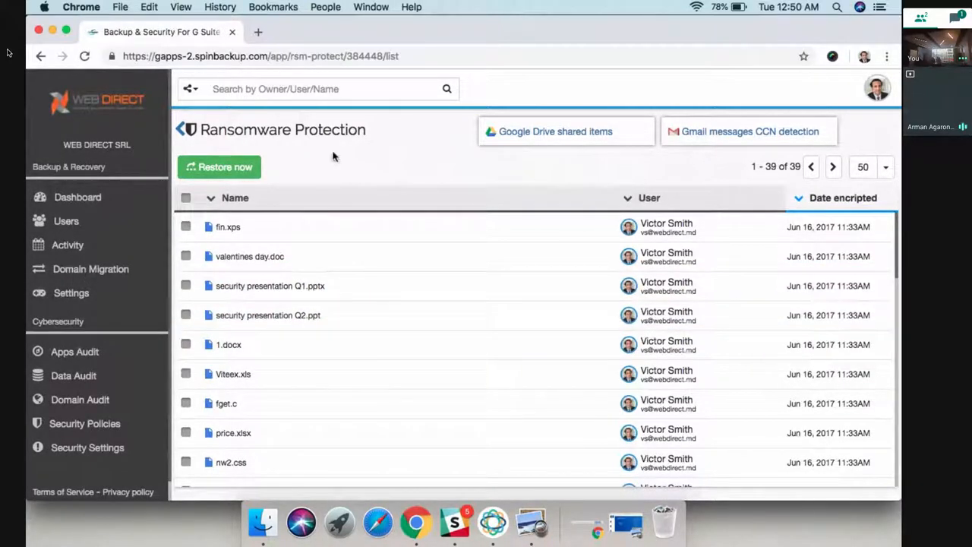
click(228, 227)
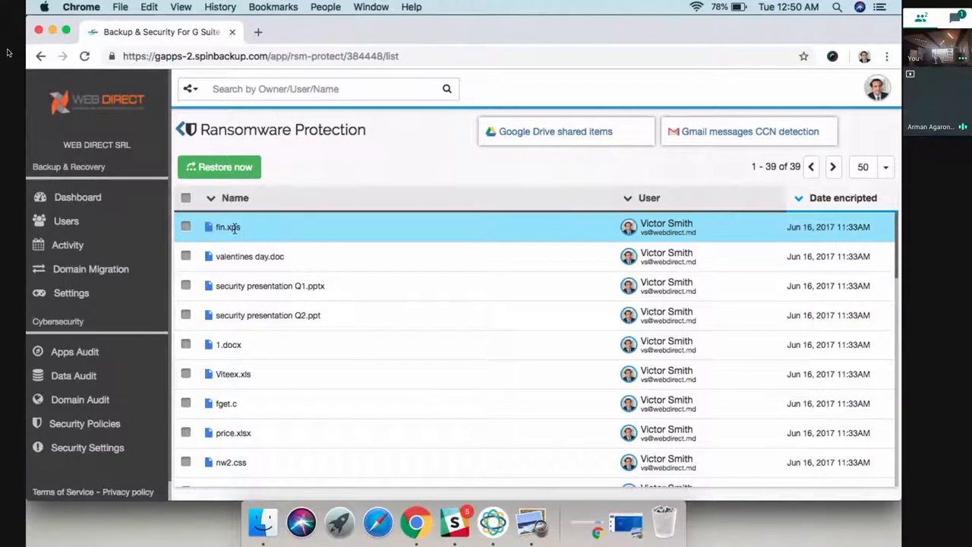
scroll(down, 3)
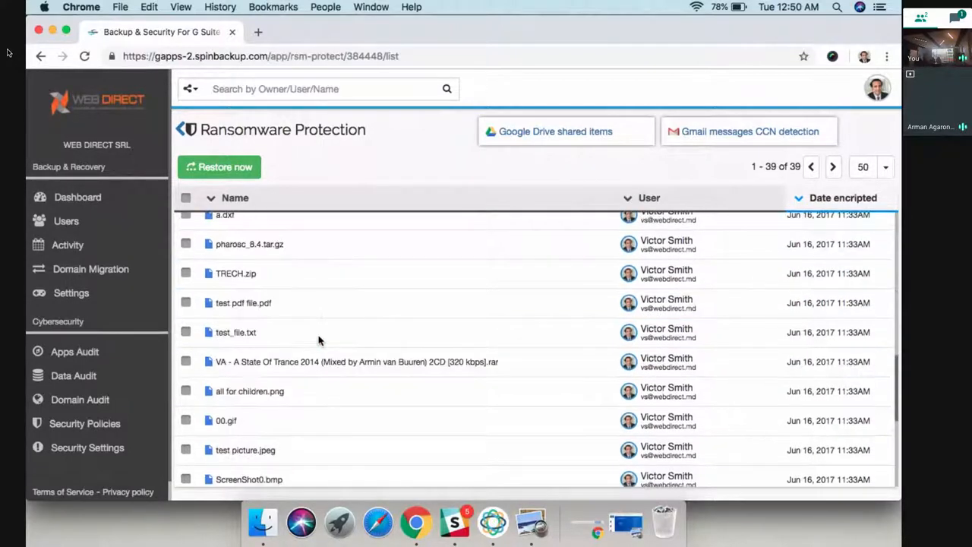
scroll(down, 3)
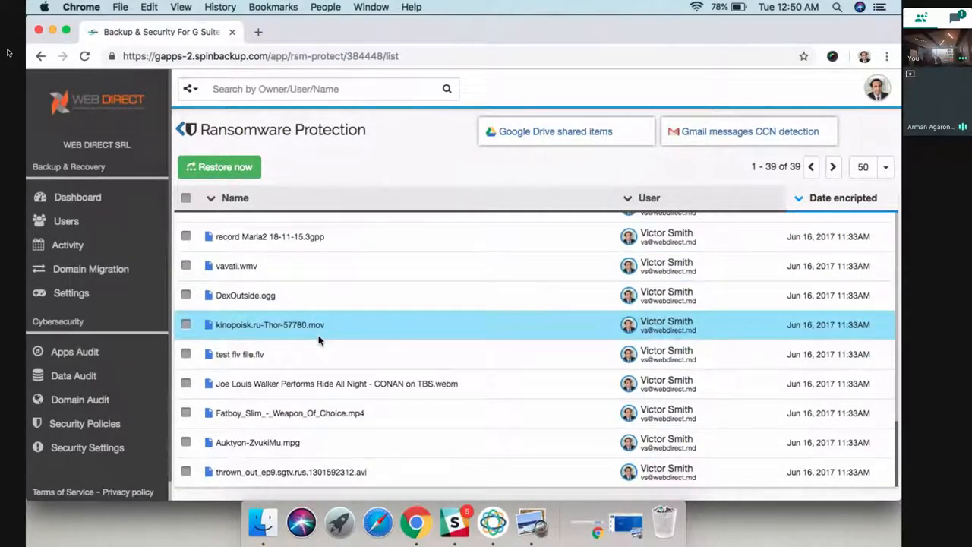
Return to the Dashboard, leading to the public Spinbackup website.
click(78, 198)
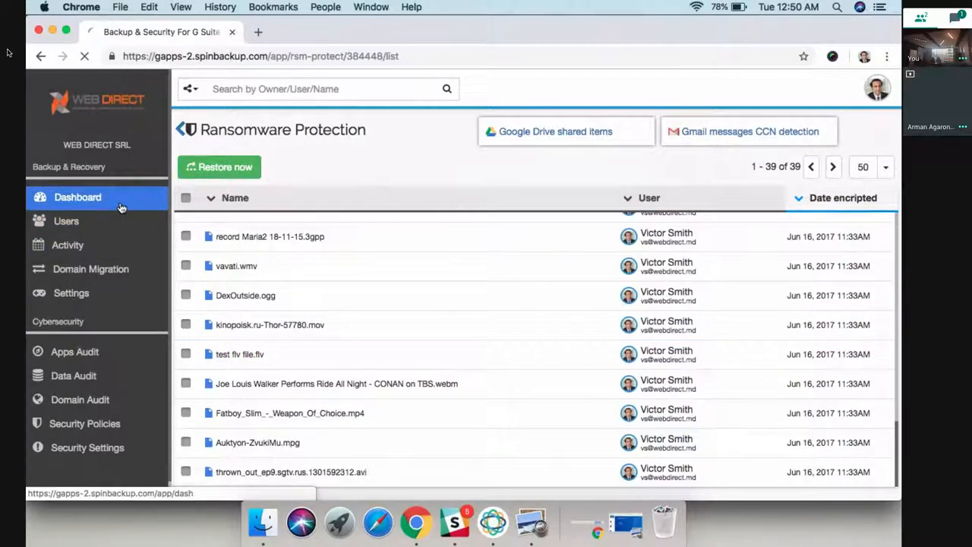
click(78, 197)
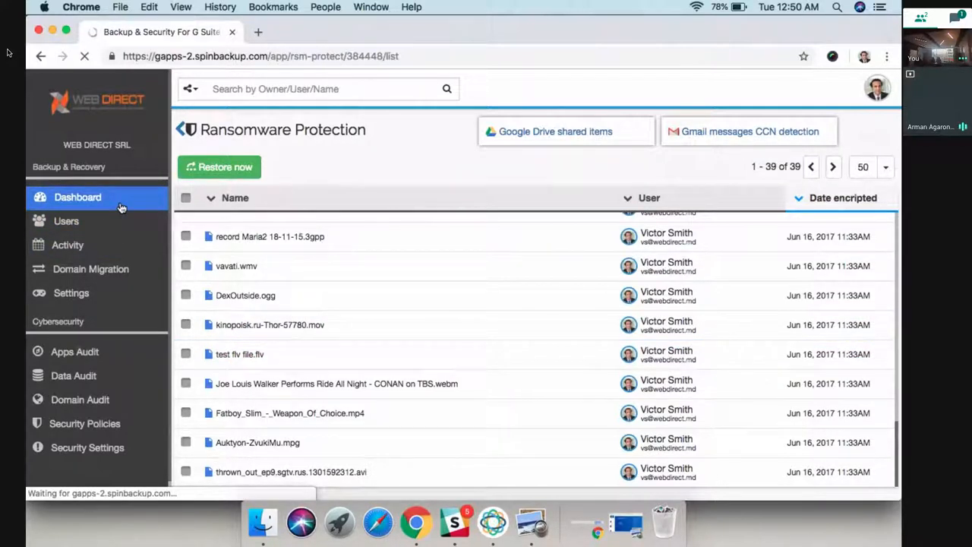
click(77, 198)
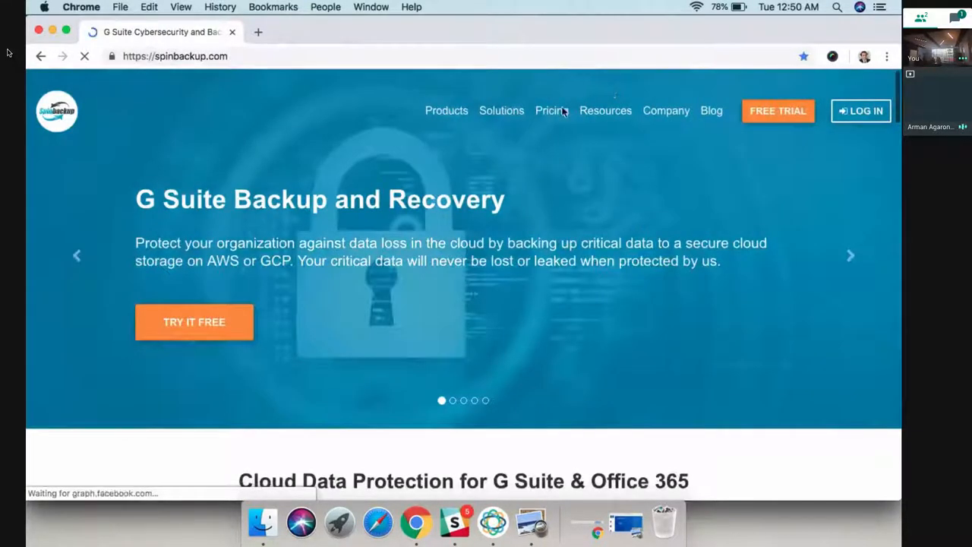
Highlight the G Suite Security + G Suite Backup plan and its $5 per user price on the pricing page.
click(550, 110)
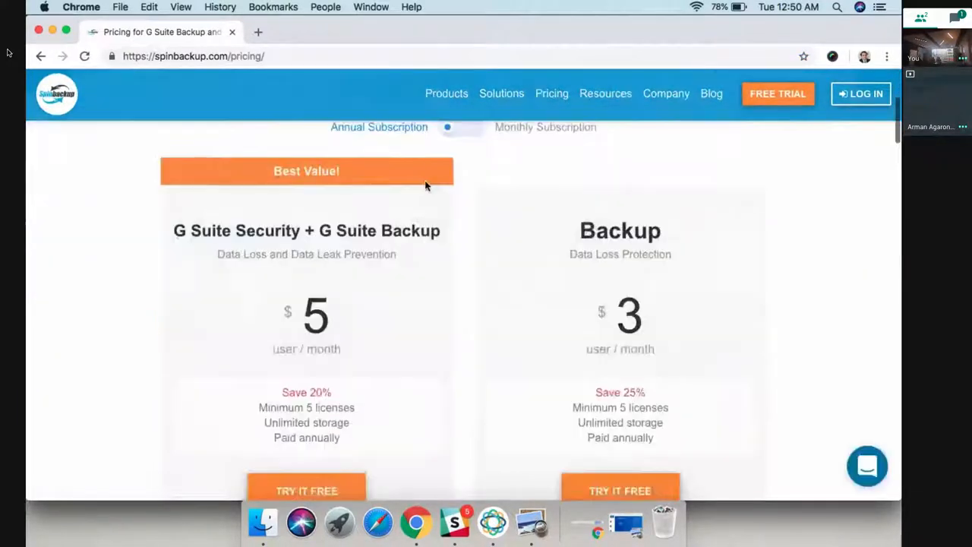
double_click(619, 231)
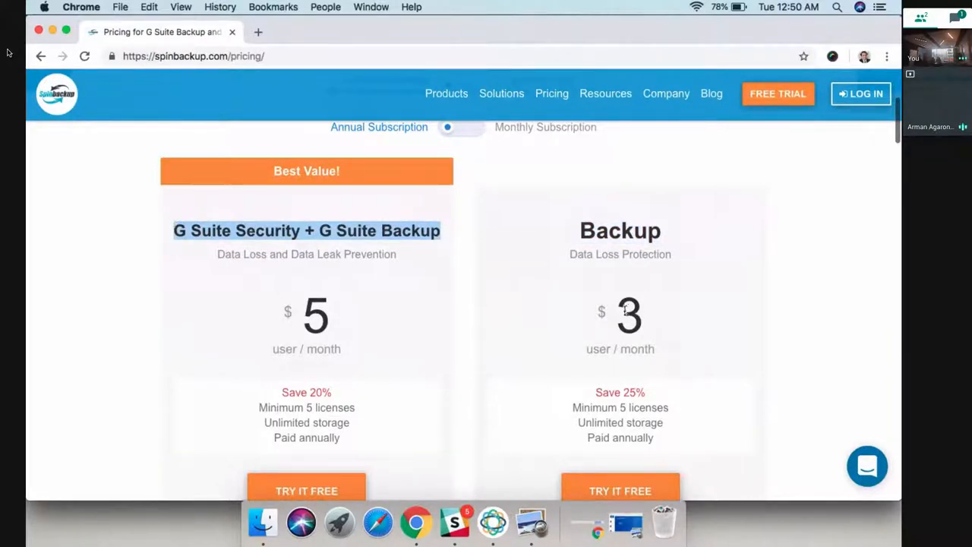
double_click(630, 313)
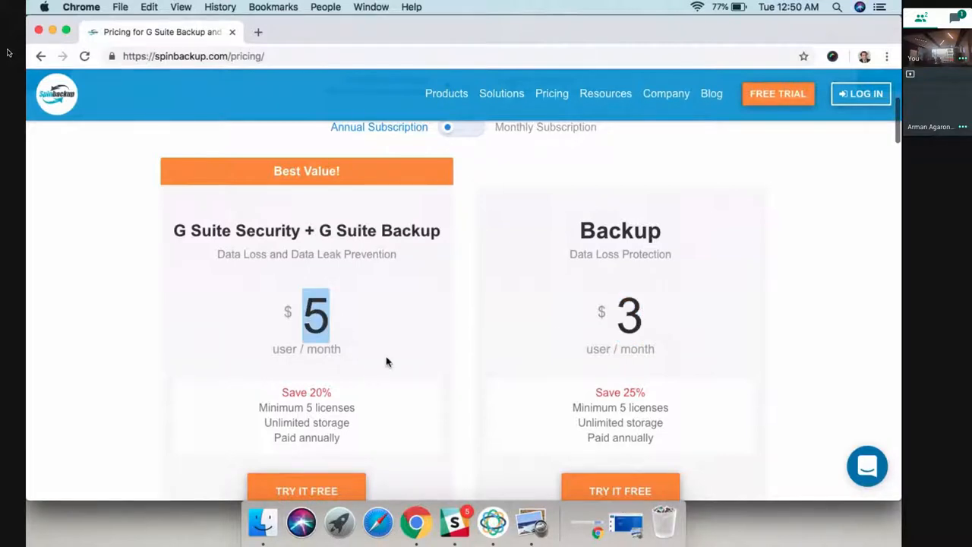
scroll(down, 3)
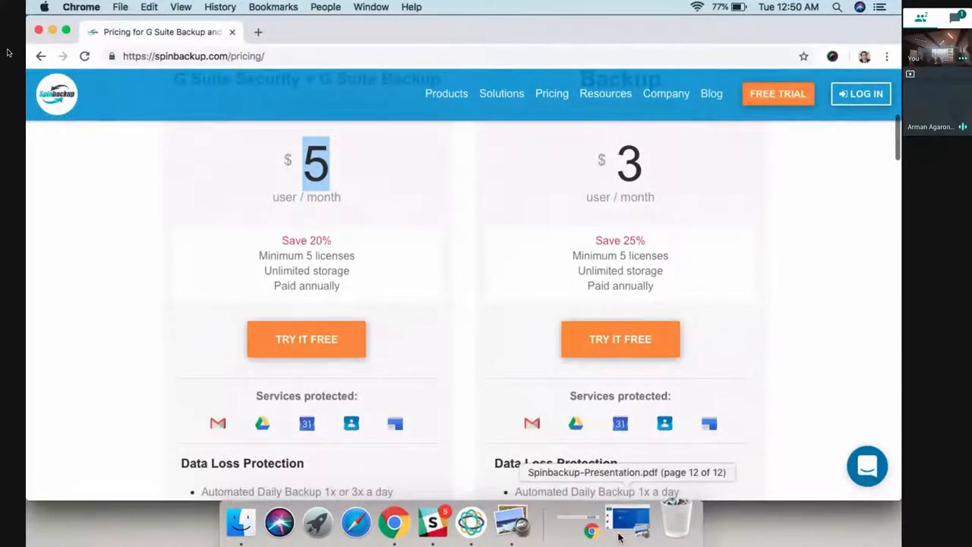
click(628, 521)
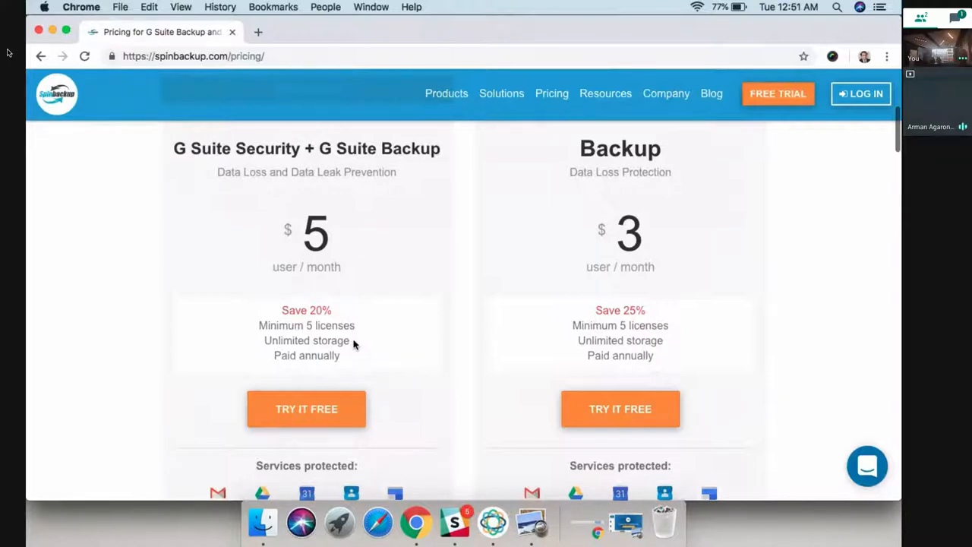
mouse_move(593, 265)
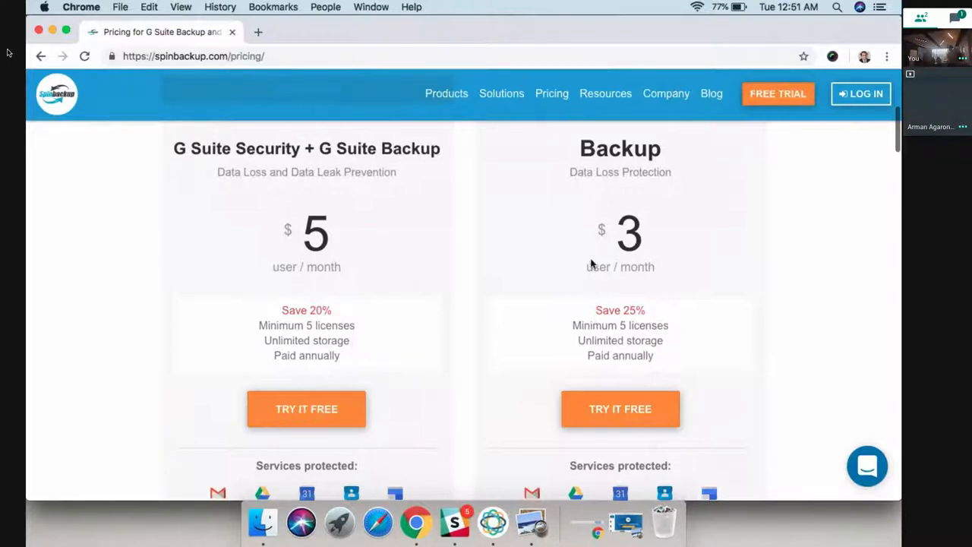
mouse_move(620, 234)
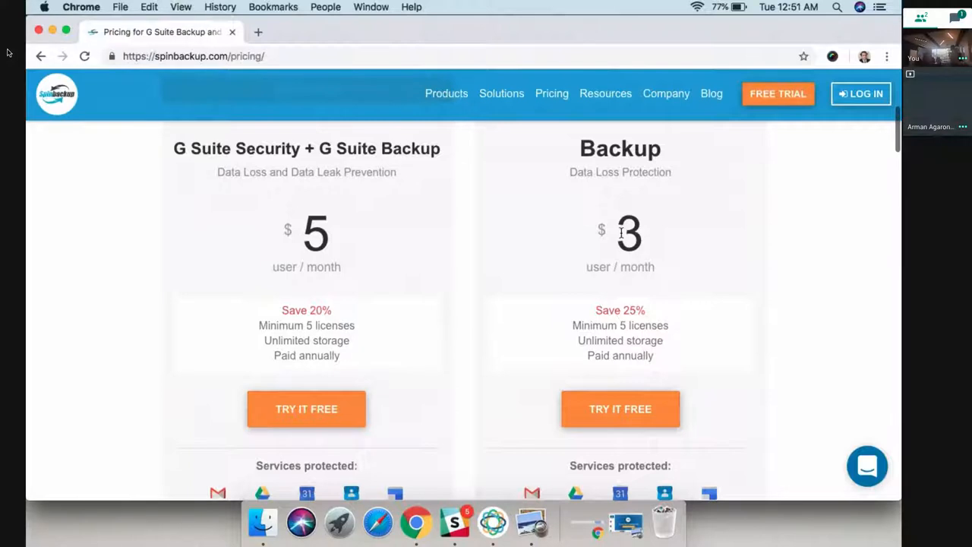
mouse_move(595, 242)
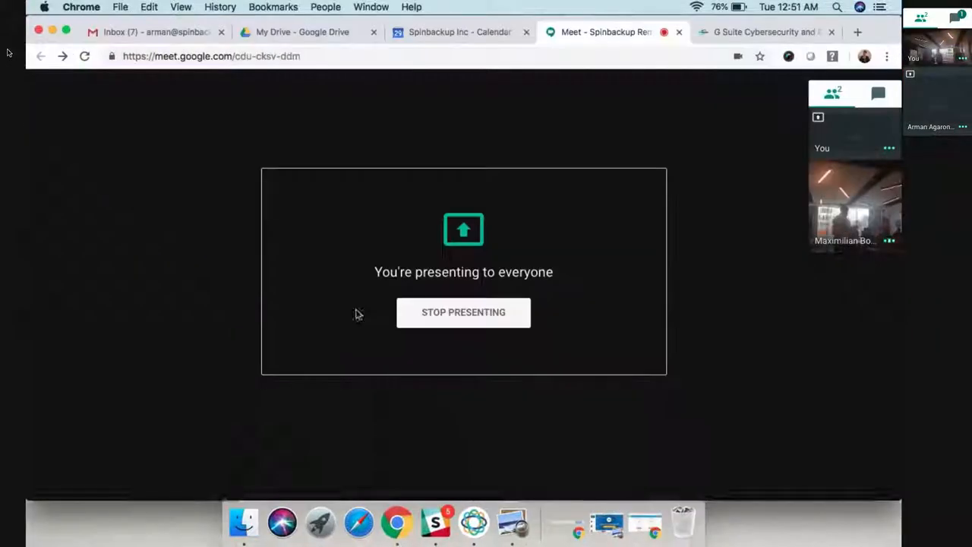
Stop presenting so Google Meet returns to the participant grid.
click(464, 313)
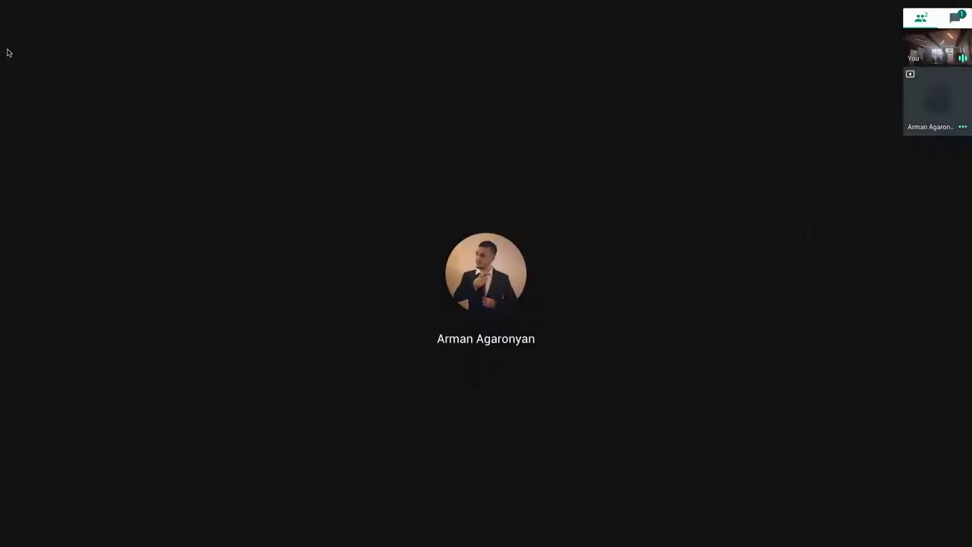